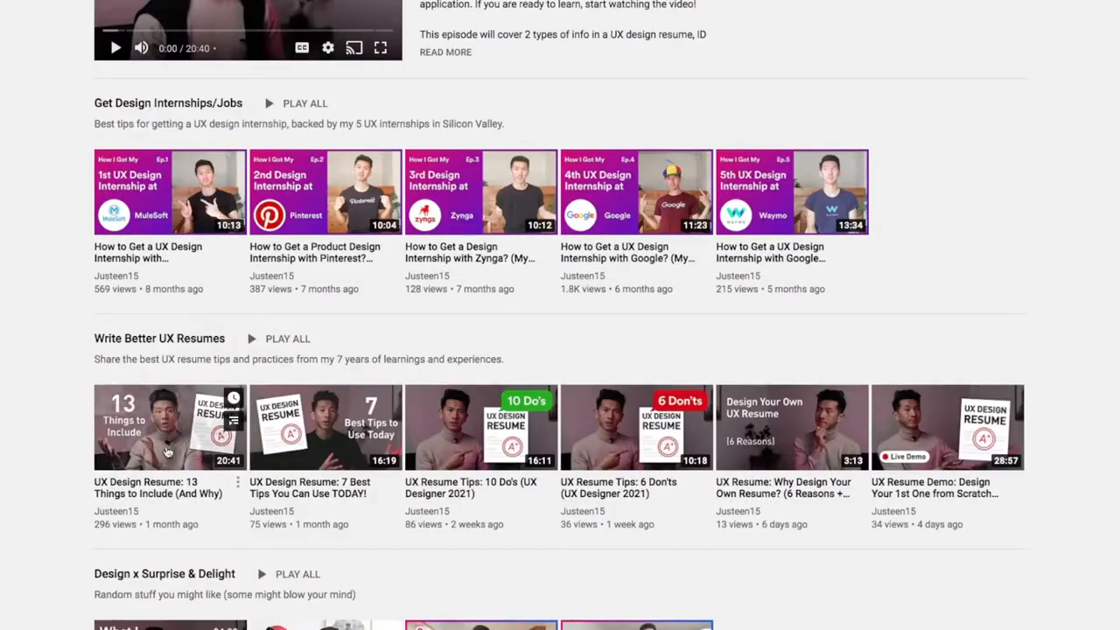
mouse_move(599, 480)
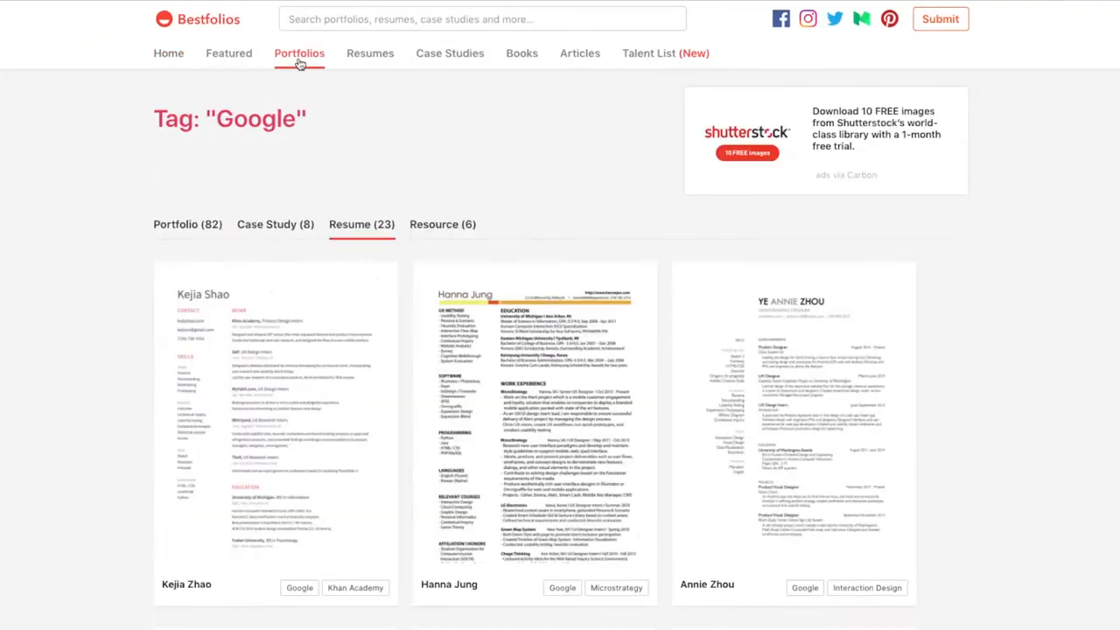
Switch to the Resumes section and skim its gallery of UI/UX design resume cards
click(371, 52)
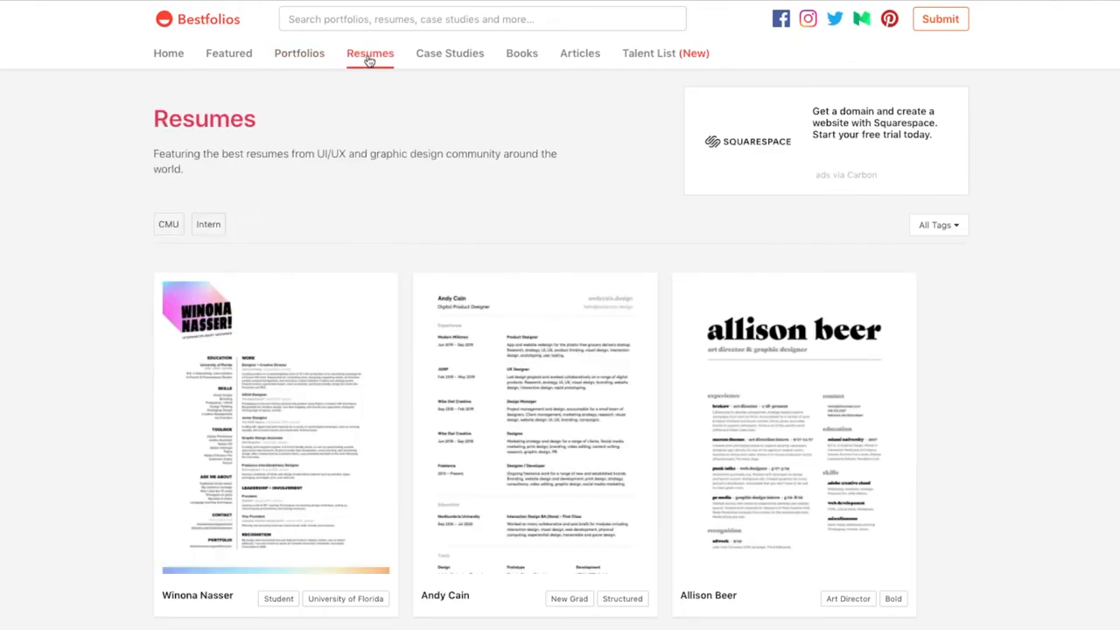
scroll(down, 3)
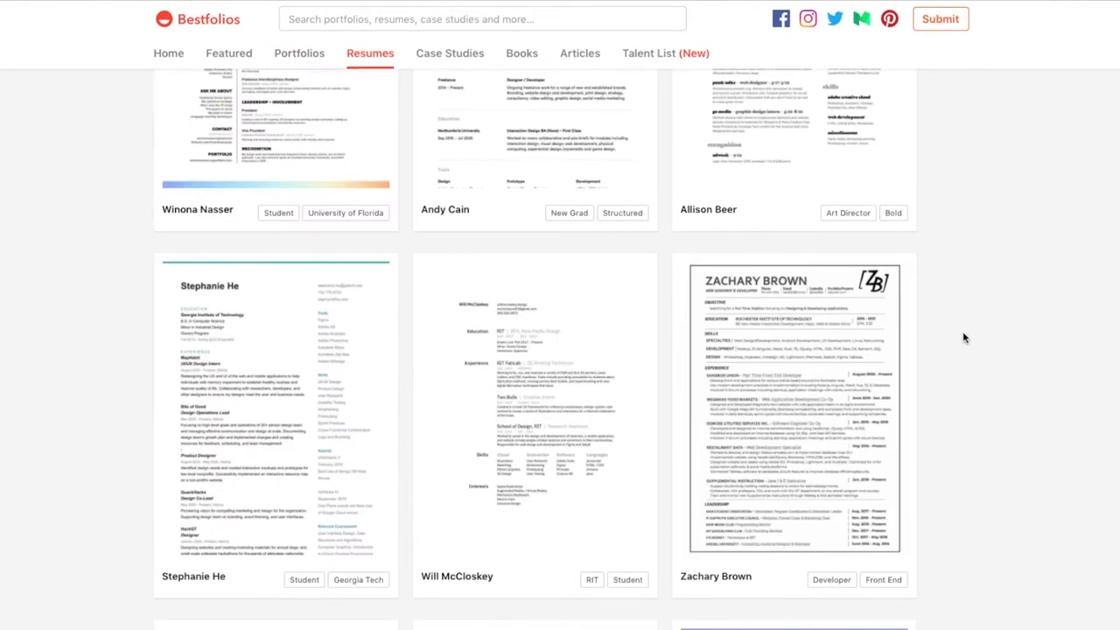
scroll(down, 3)
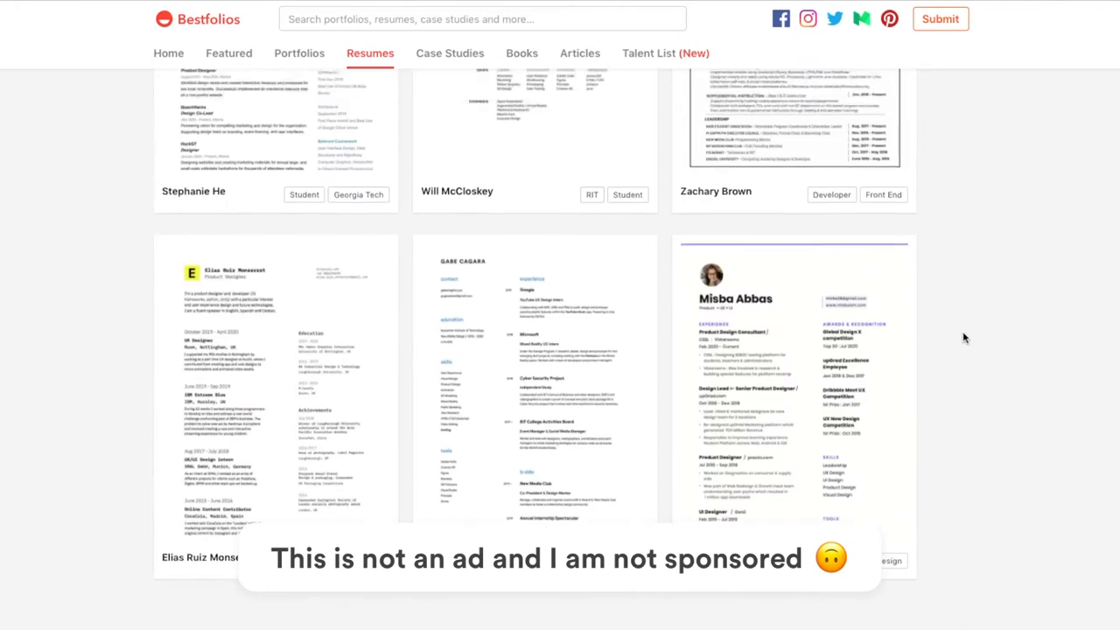
scroll(up, 3)
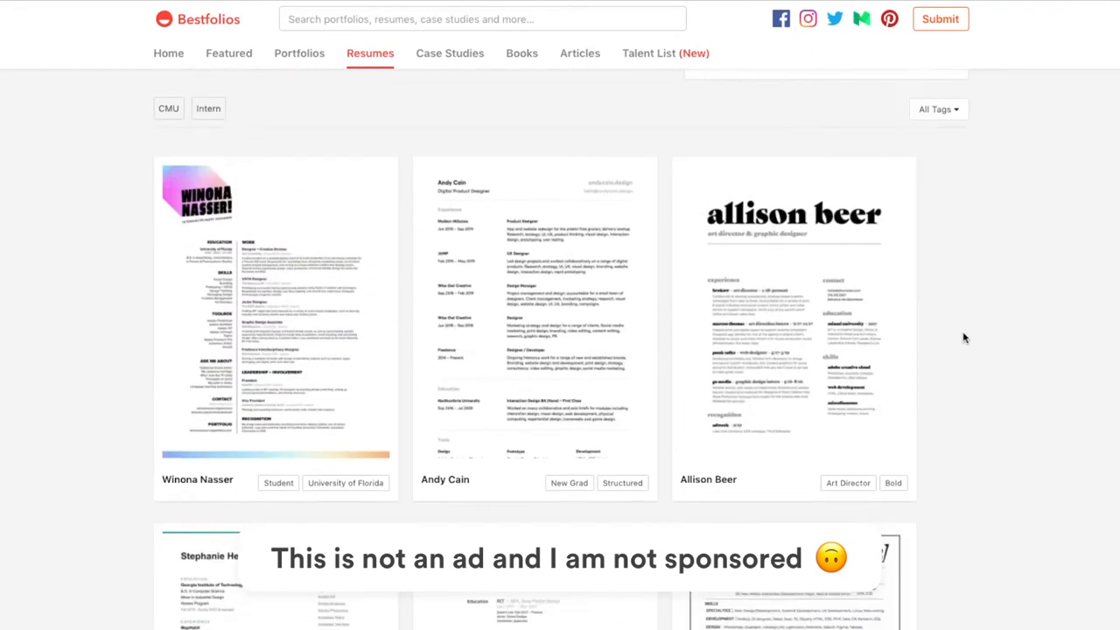
scroll(up, 3)
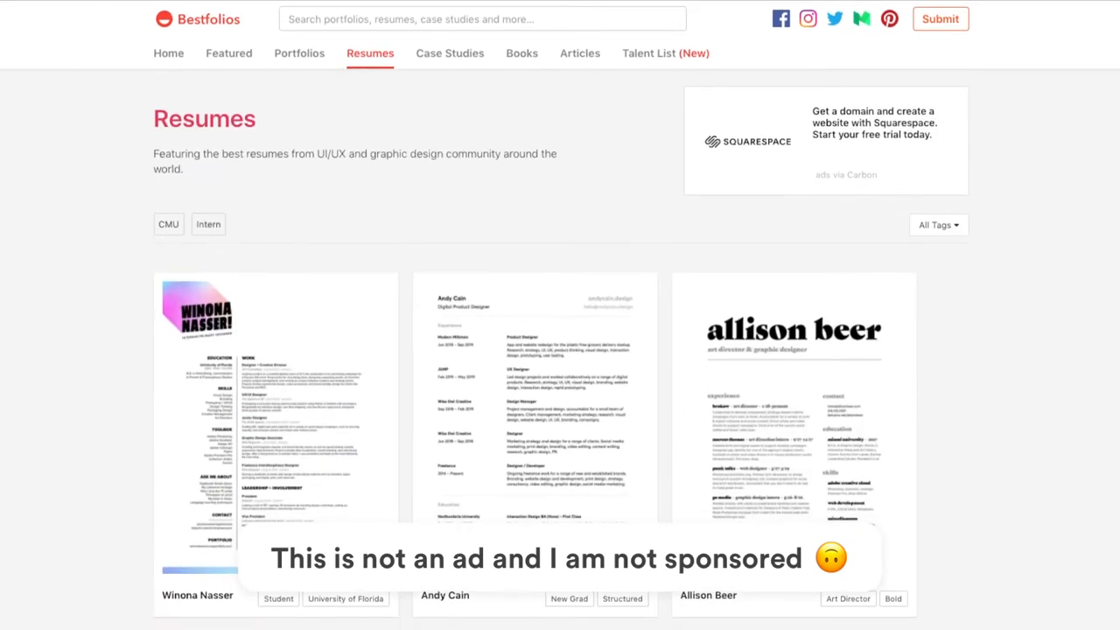
Browse the Portfolios collection, then return to the Resumes gallery
click(299, 53)
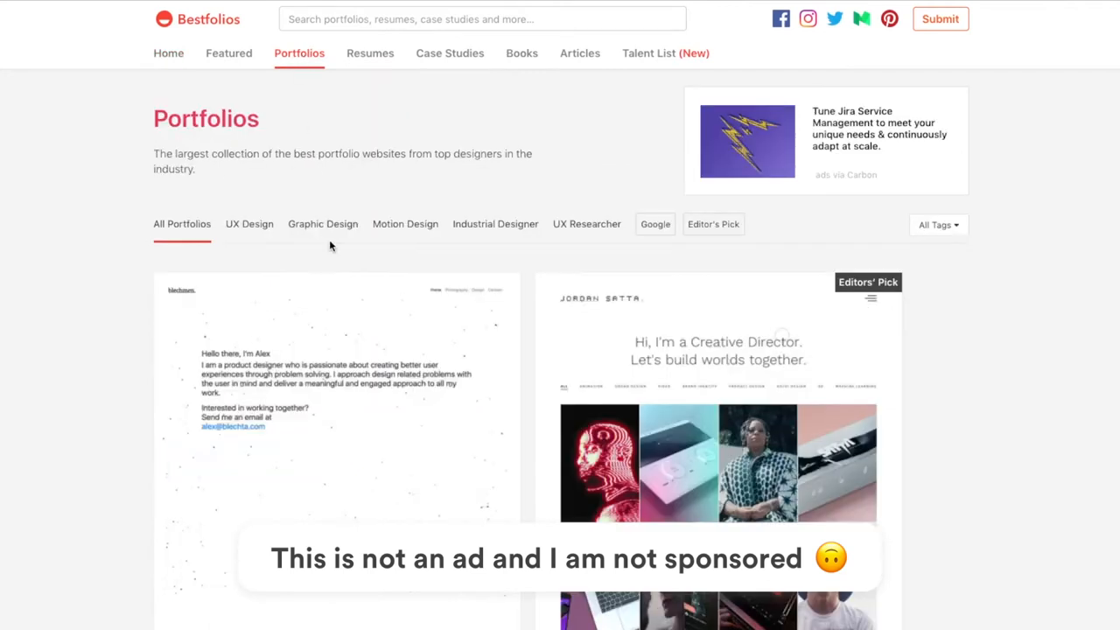
scroll(down, 3)
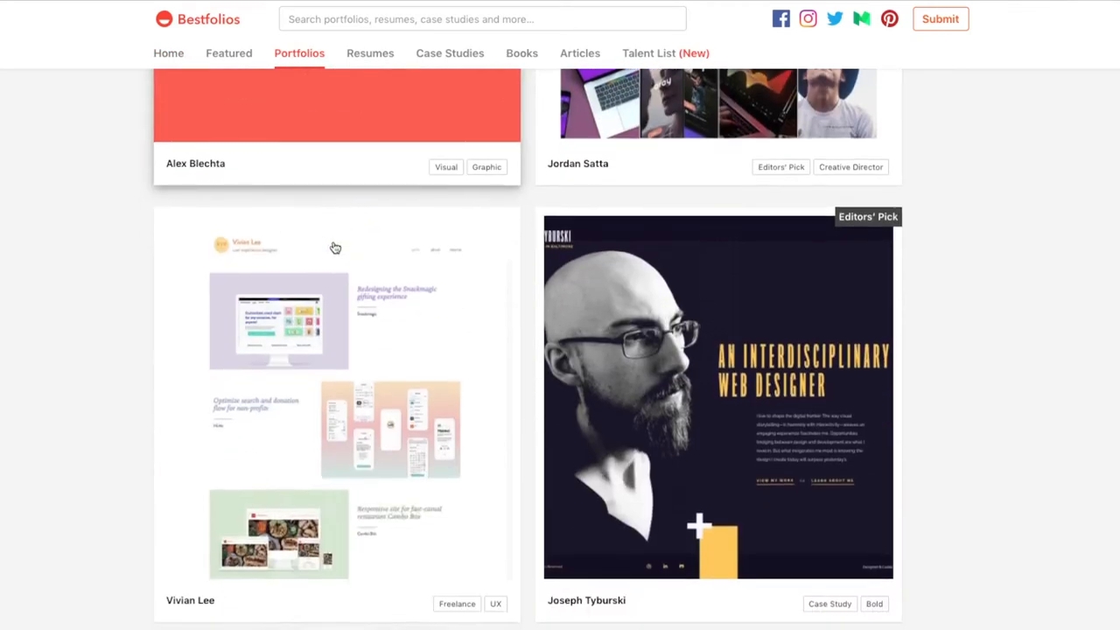
scroll(down, 3)
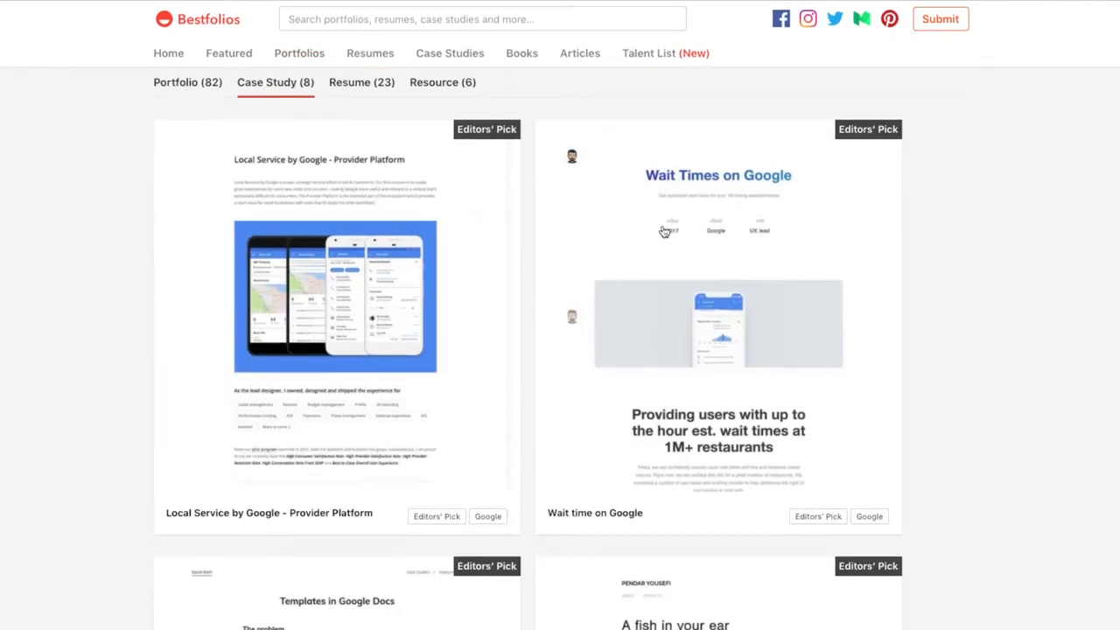
scroll(down, 3)
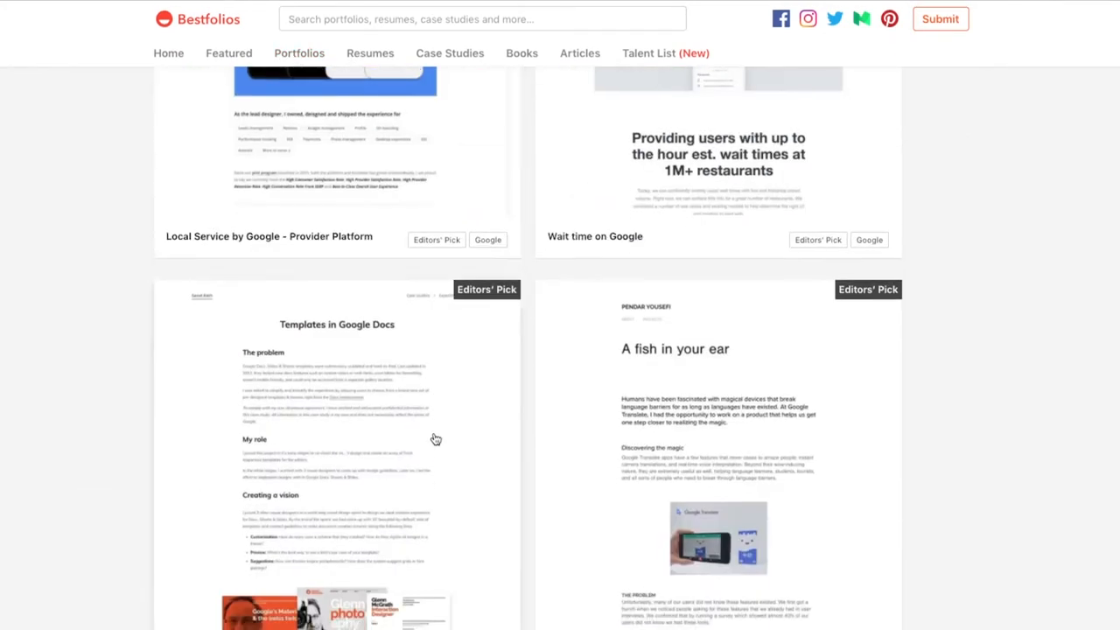
click(371, 53)
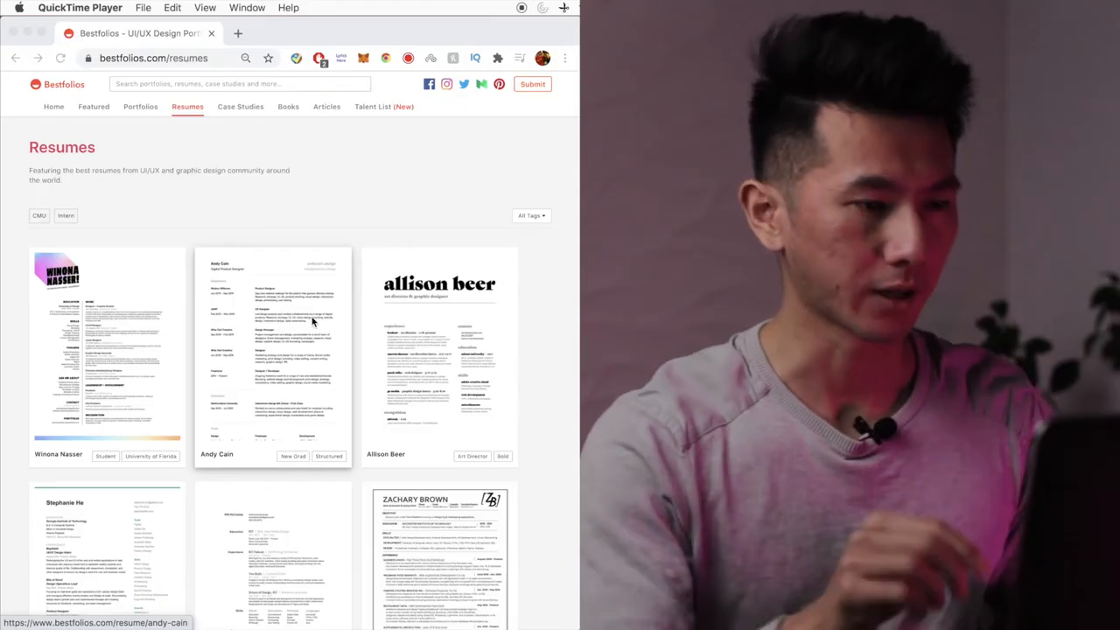
mouse_move(365, 305)
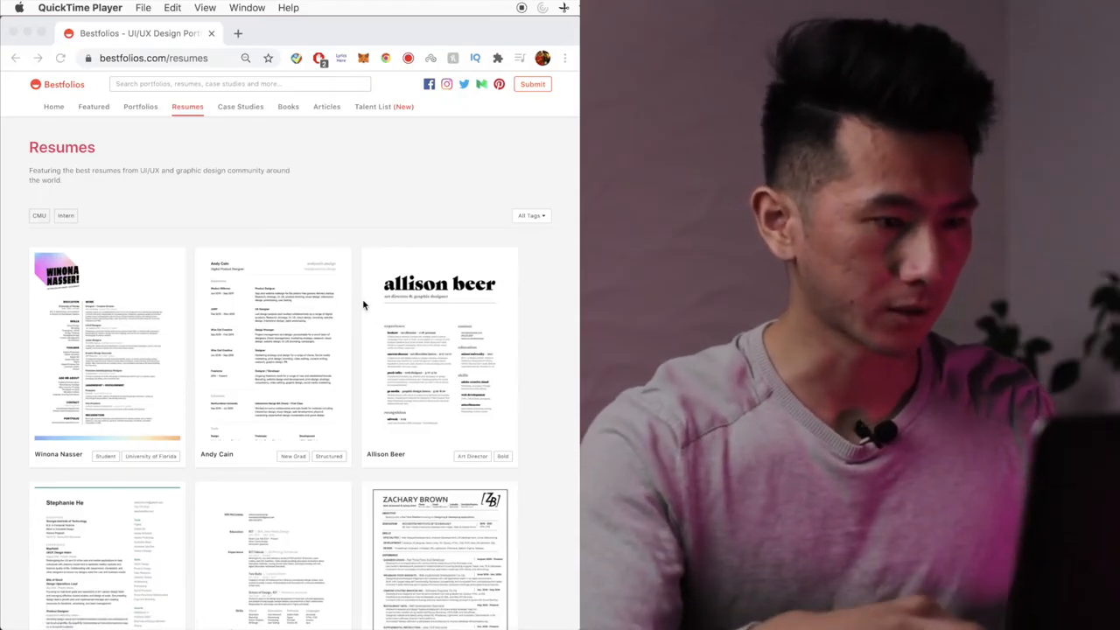
mouse_move(500, 310)
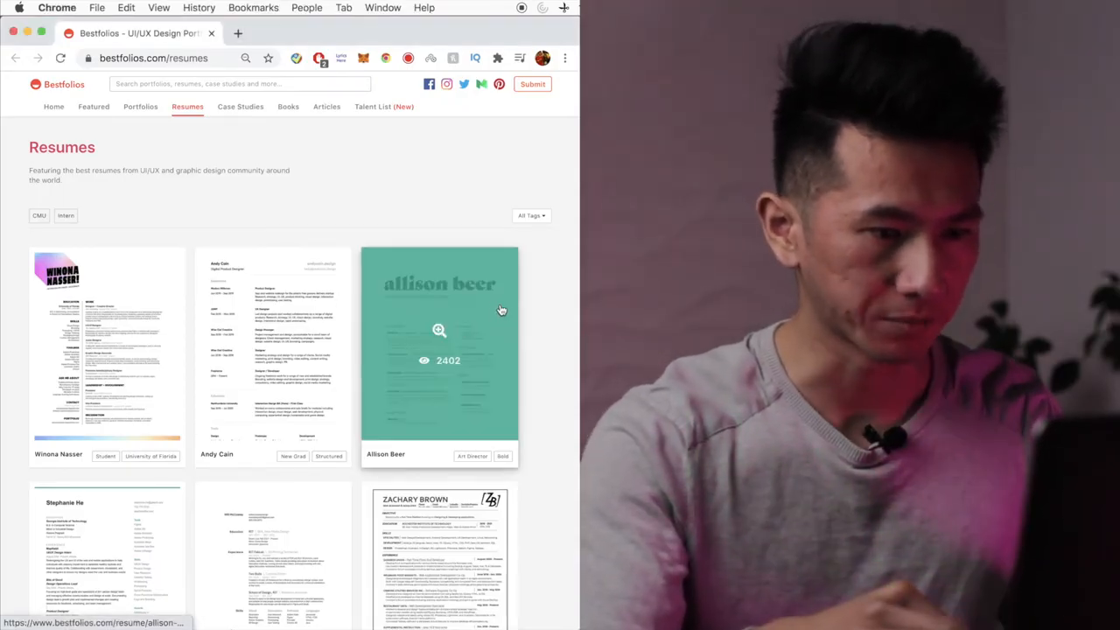
click(440, 354)
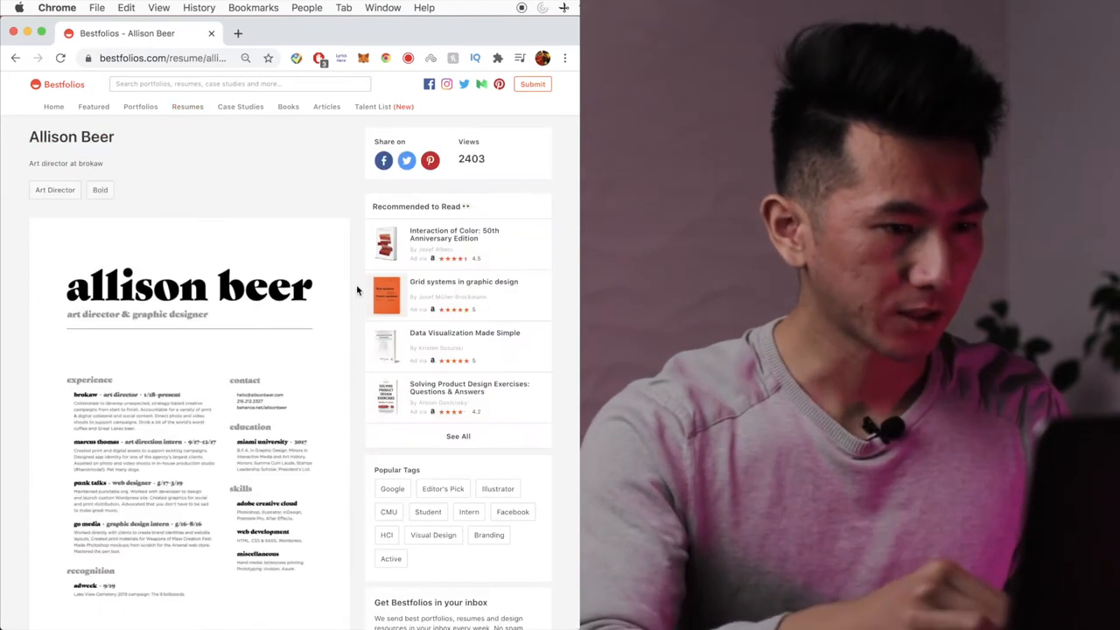
scroll(down, 3)
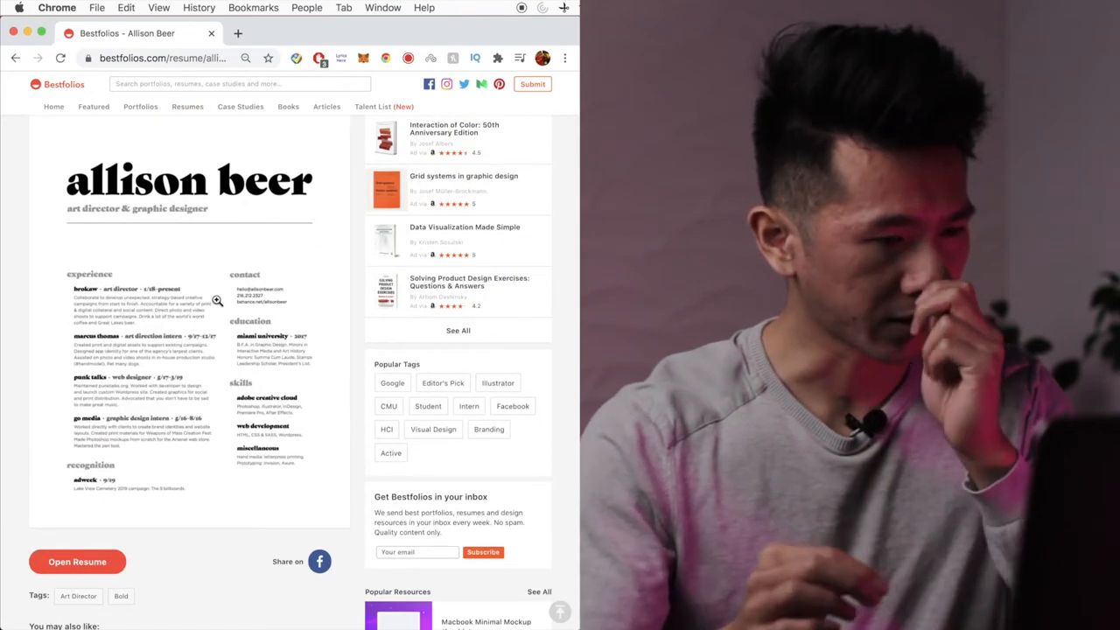
scroll(up, 3)
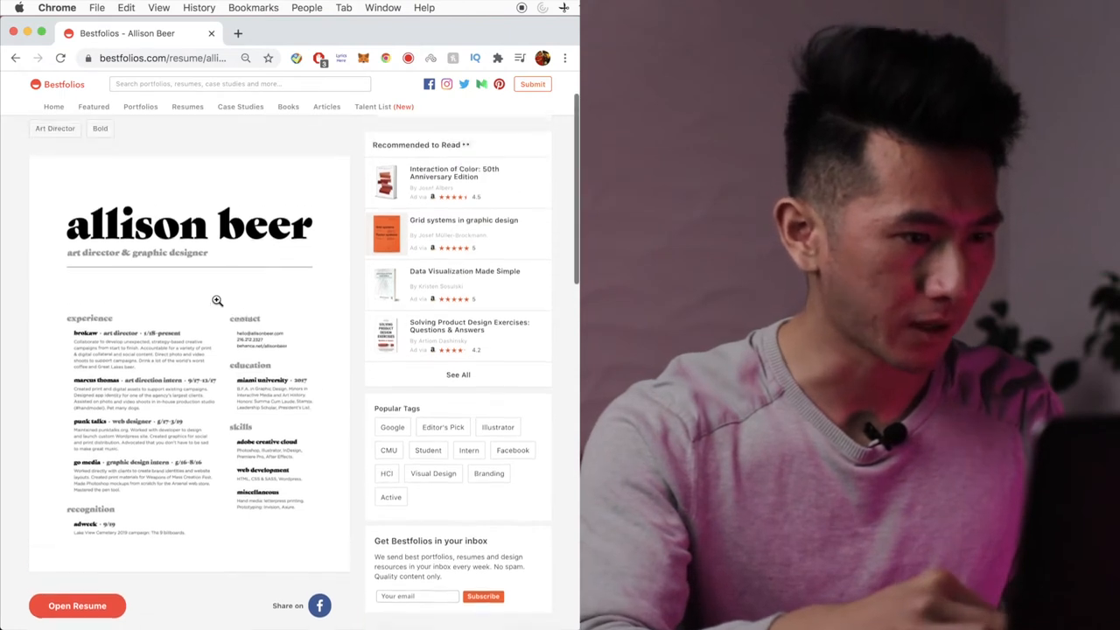
scroll(down, 3)
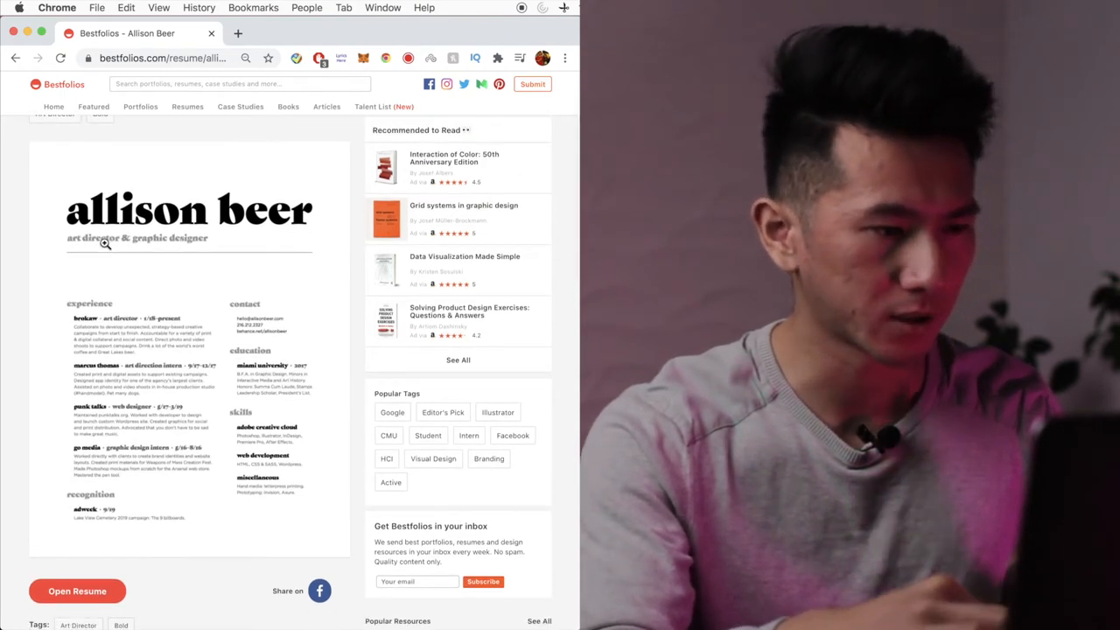
scroll(down, 3)
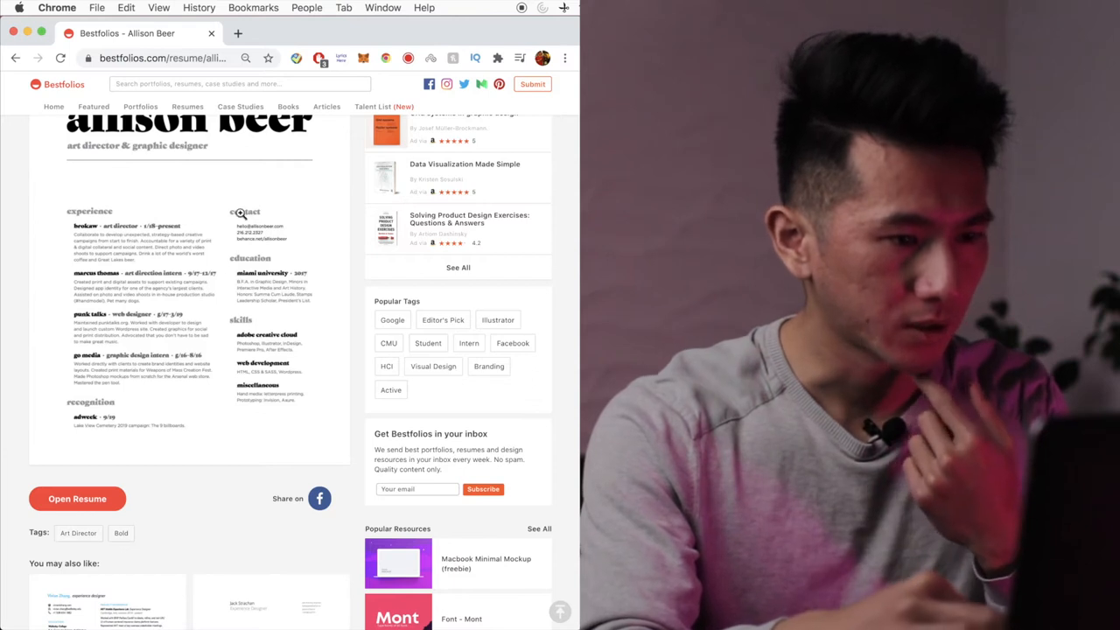
mouse_move(208, 392)
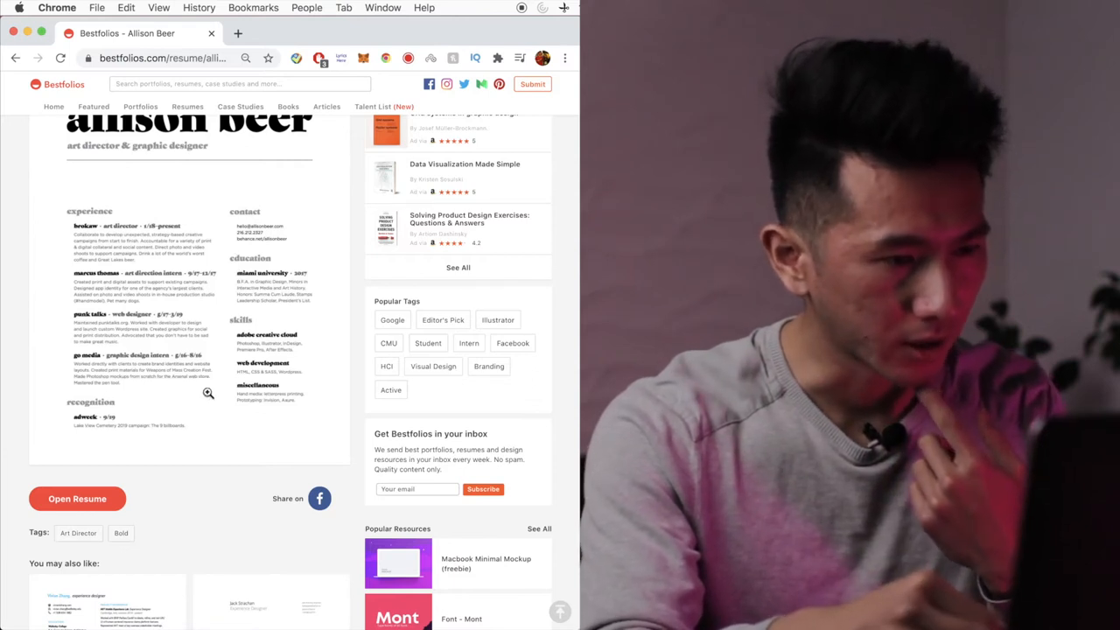
scroll(up, 3)
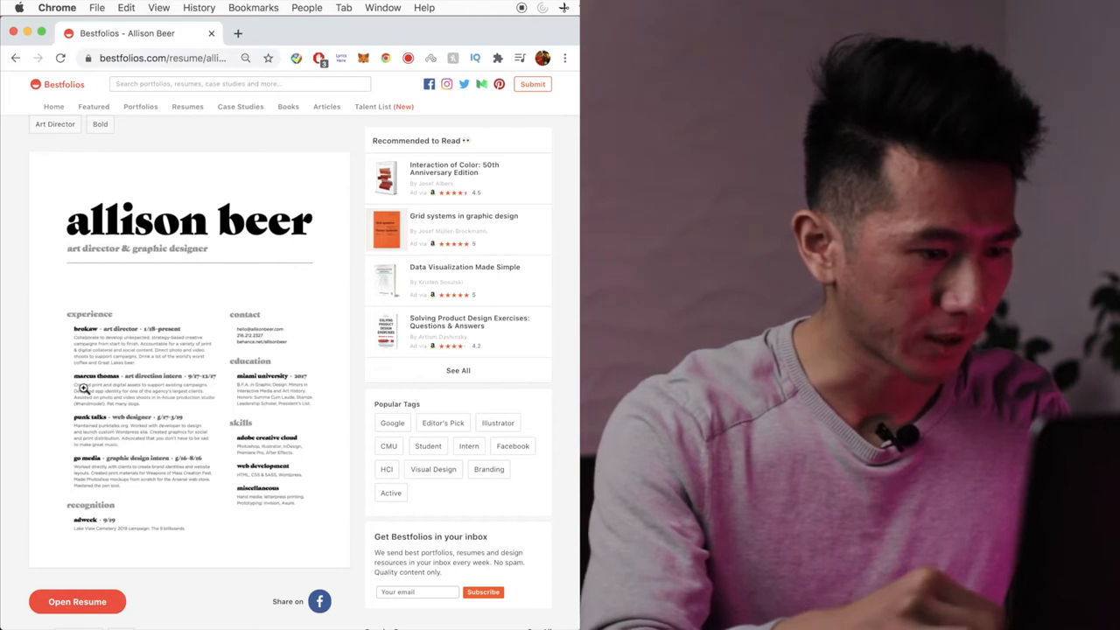
scroll(down, 3)
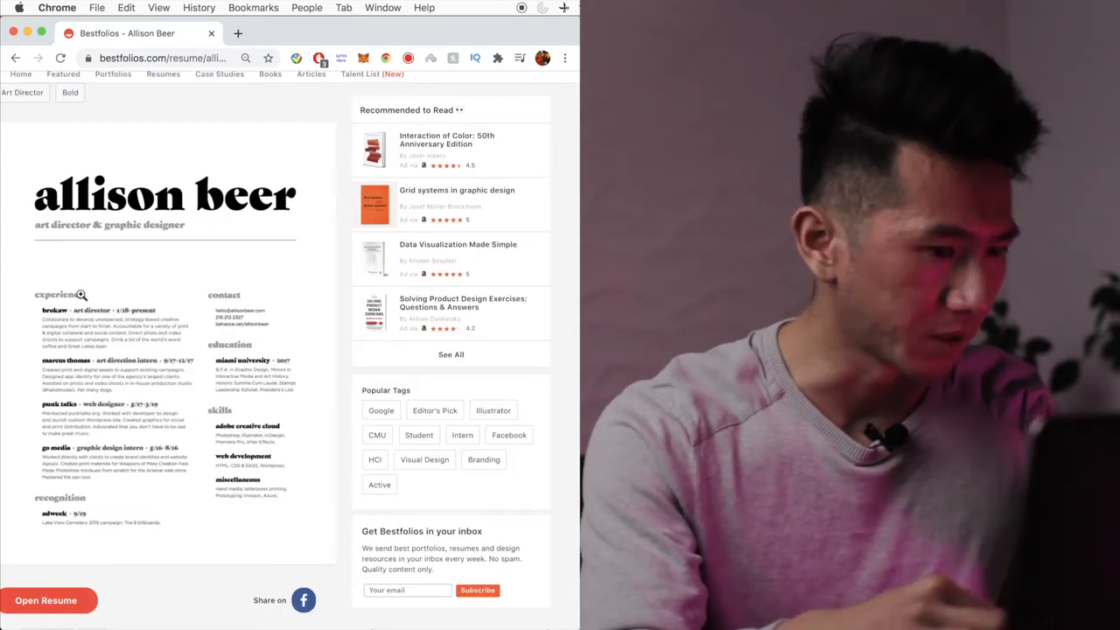
scroll(down, 3)
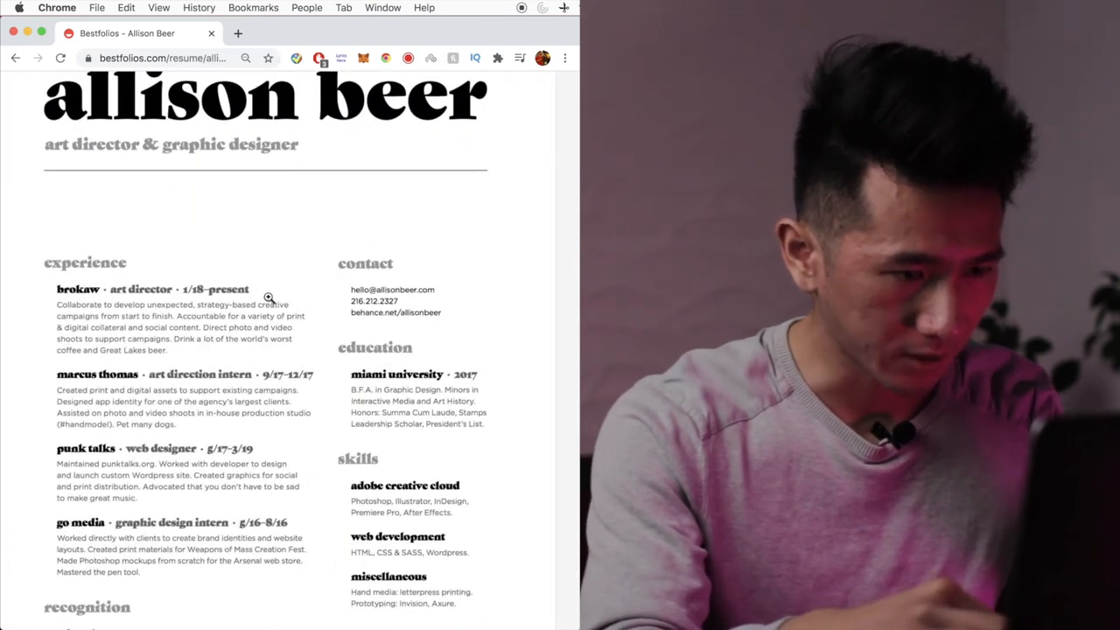
mouse_move(191, 276)
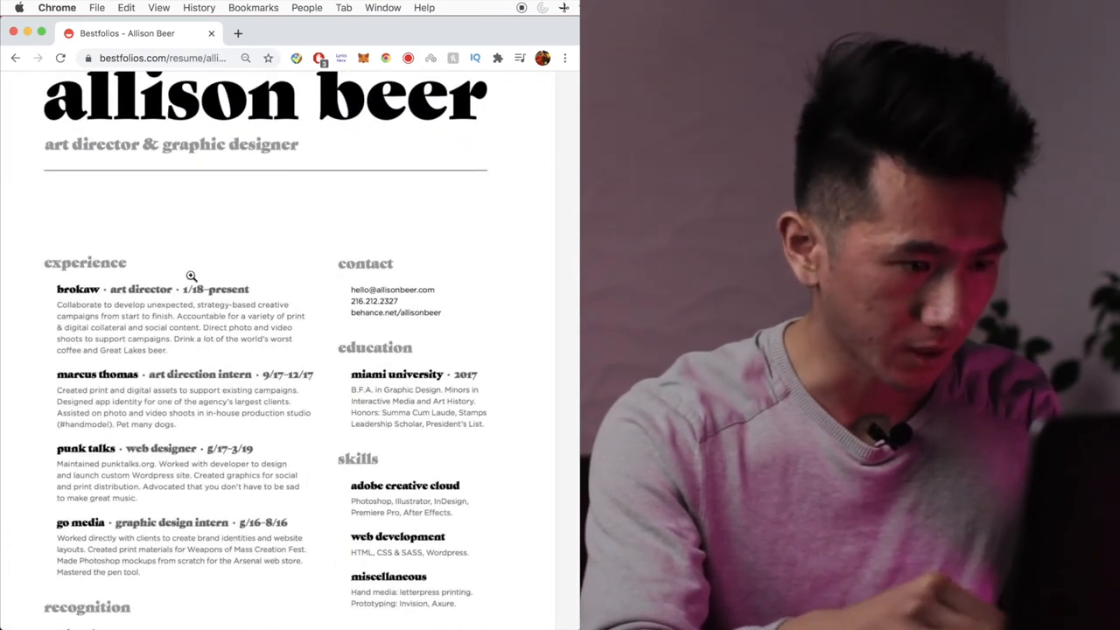
mouse_move(376, 291)
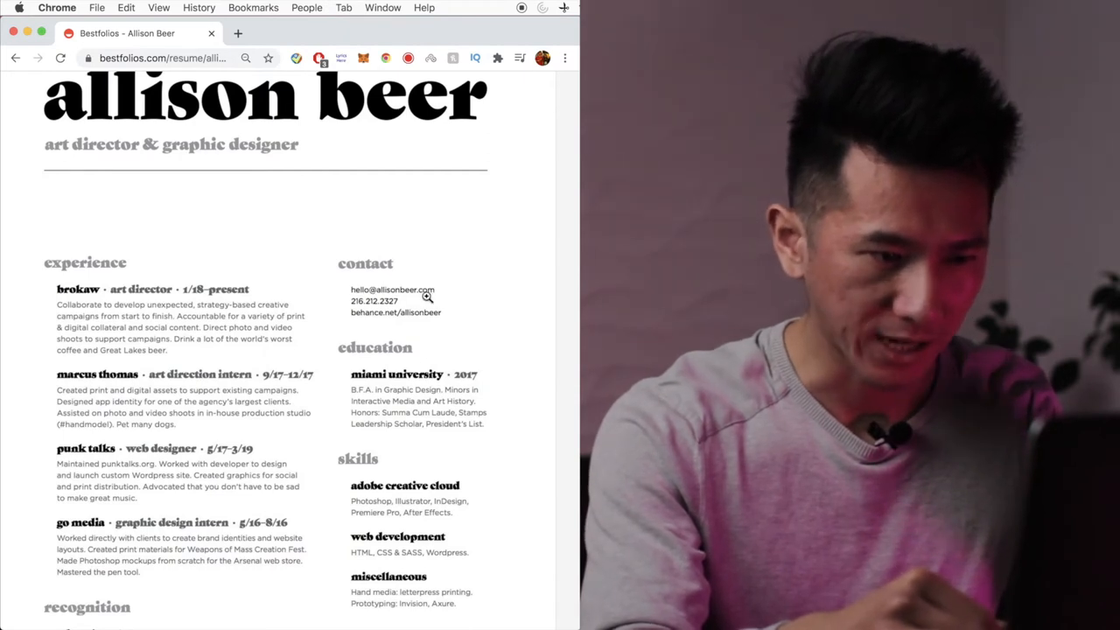
scroll(down, 3)
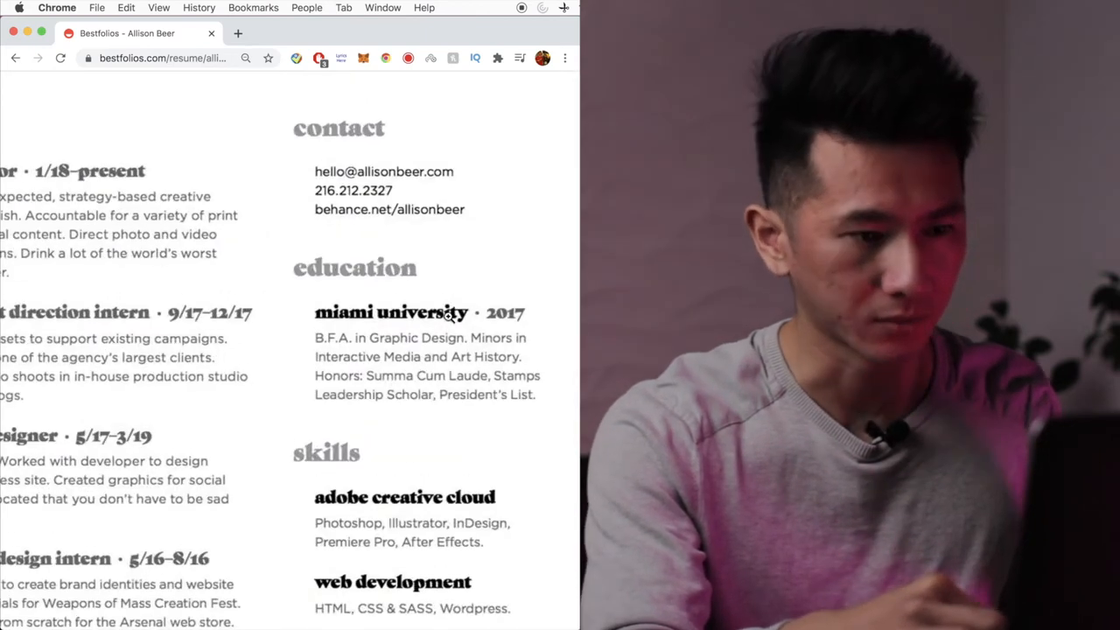
scroll(up, 3)
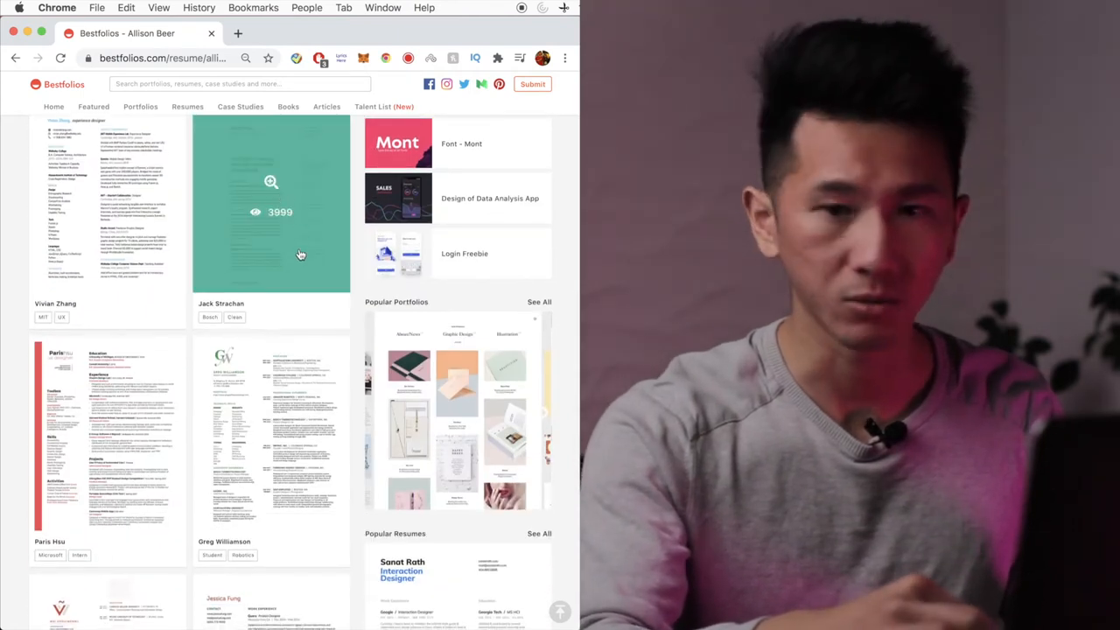
click(271, 211)
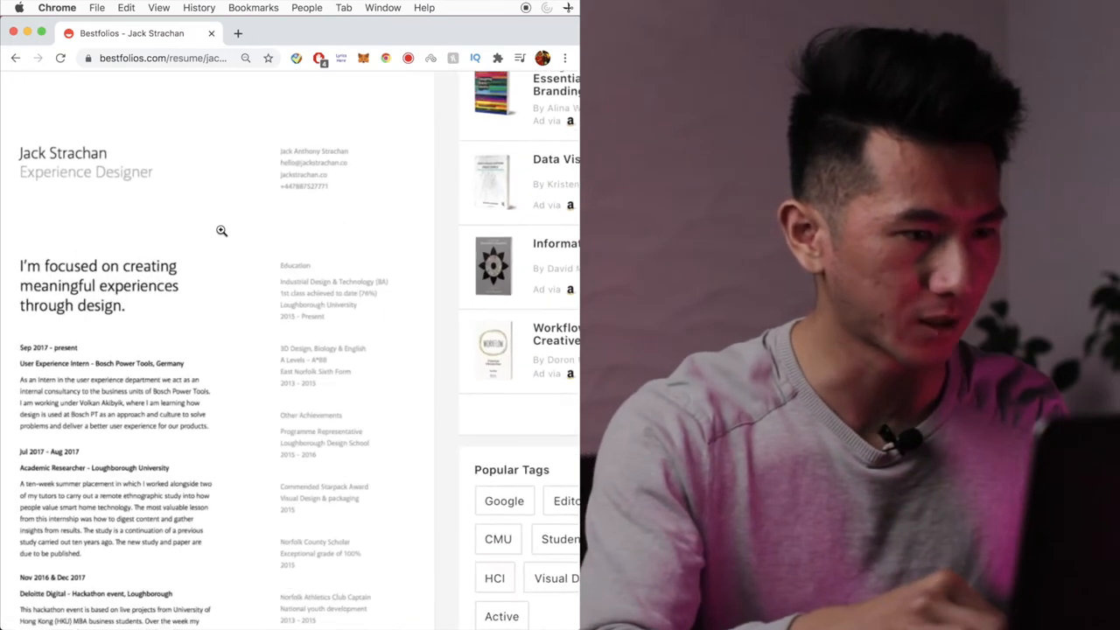
scroll(down, 3)
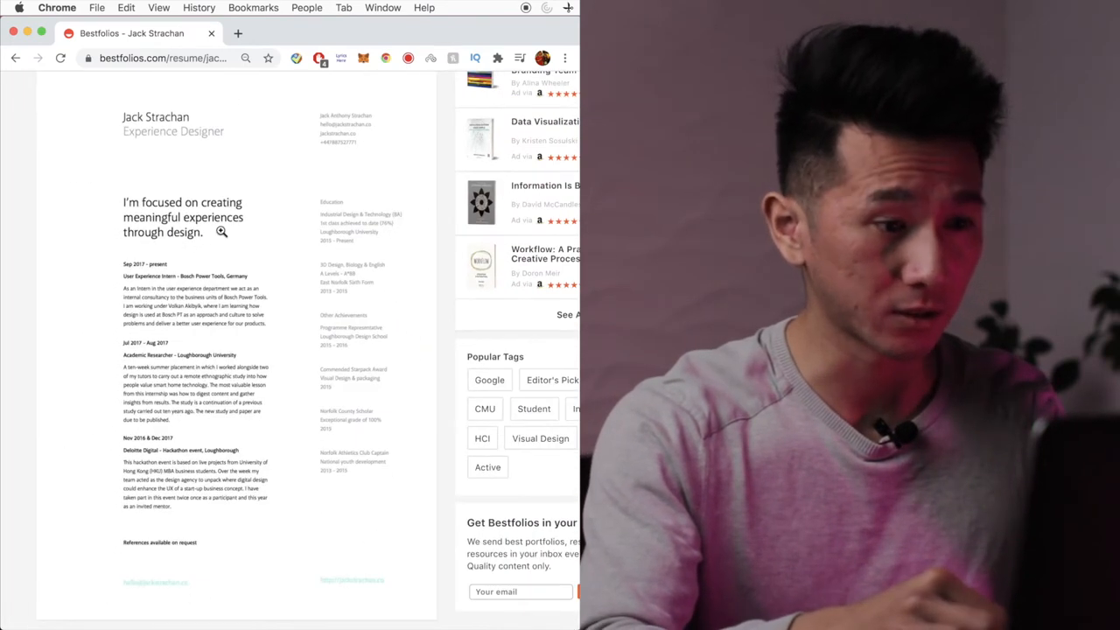
scroll(up, 3)
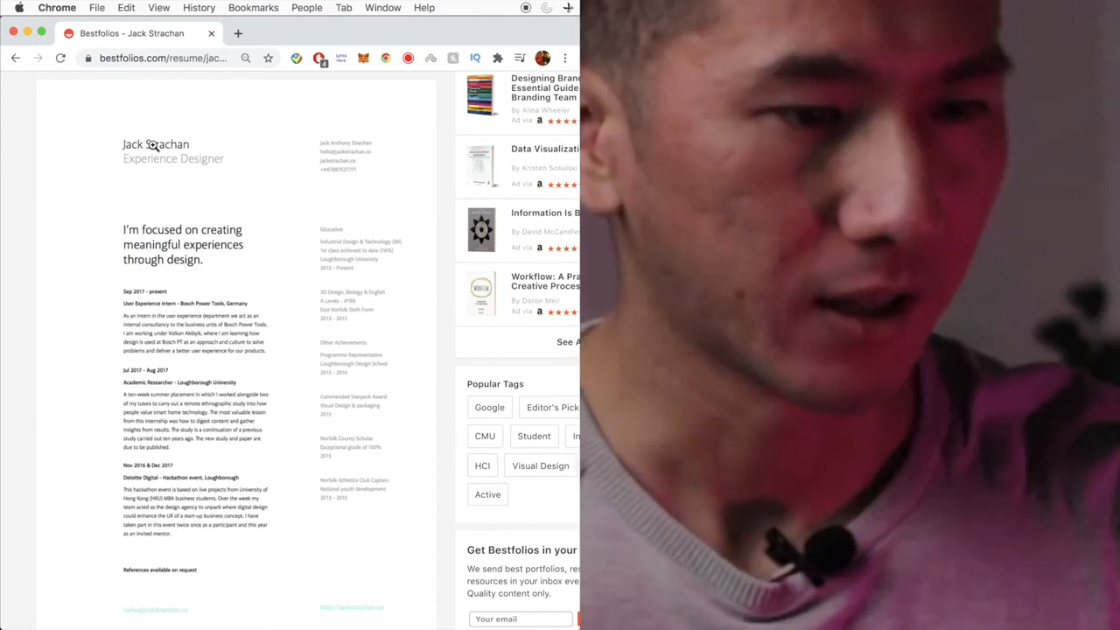
mouse_move(289, 238)
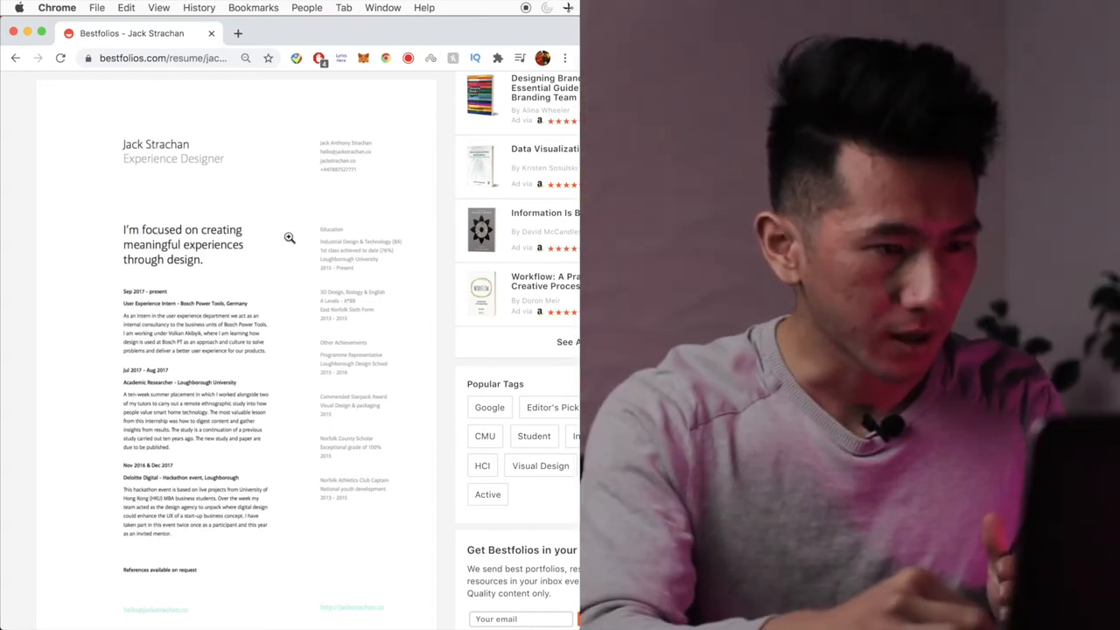
mouse_move(318, 217)
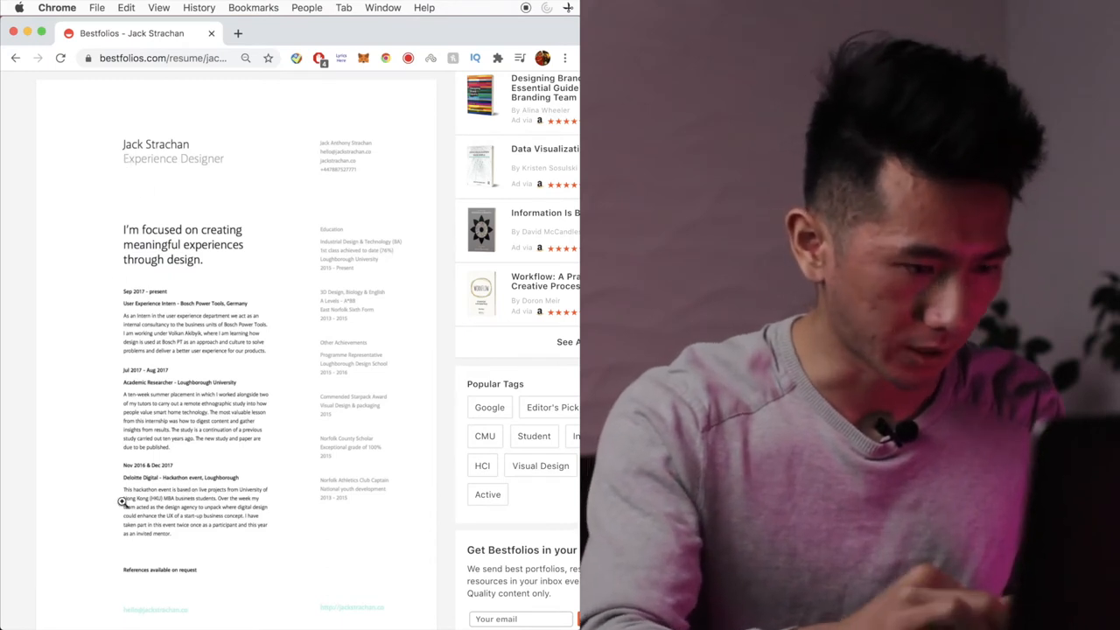
scroll(up, 3)
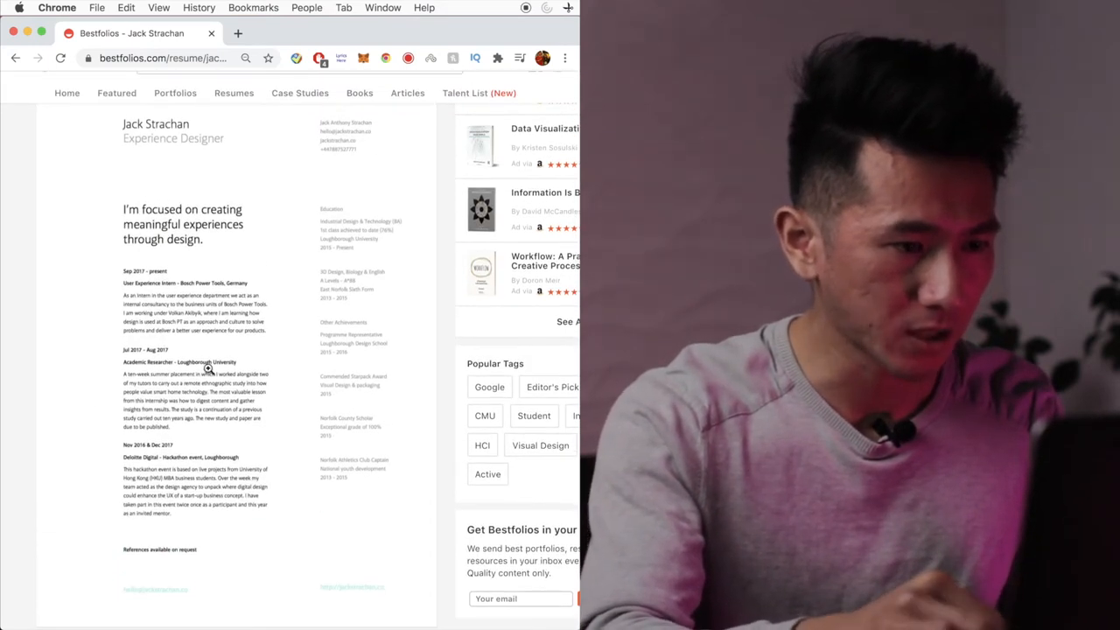
scroll(down, 3)
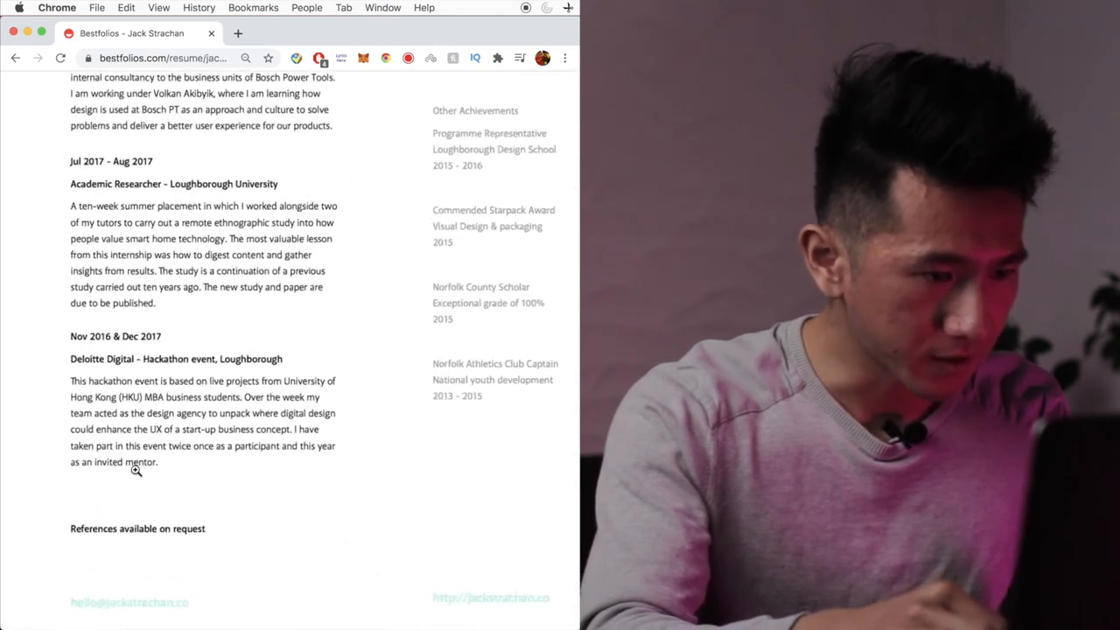
scroll(up, 3)
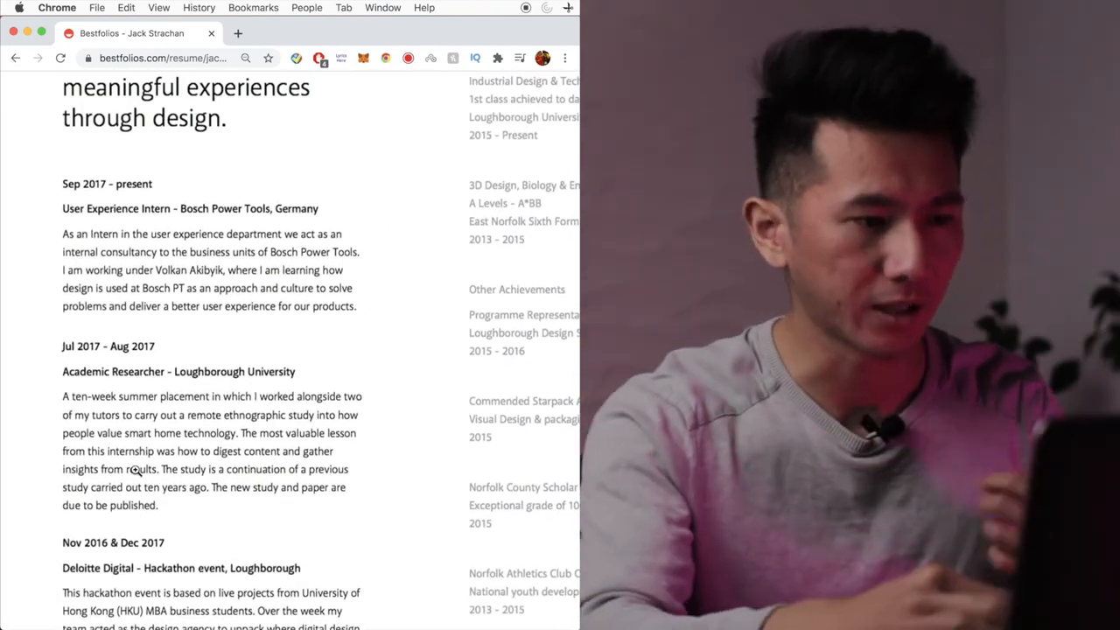
scroll(down, 3)
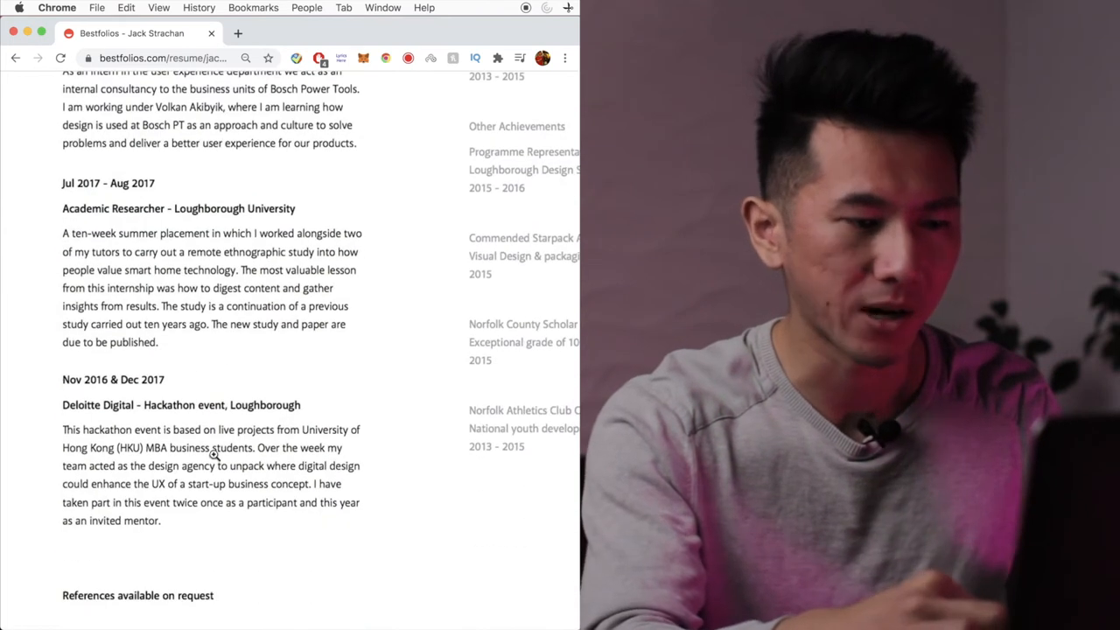
scroll(up, 3)
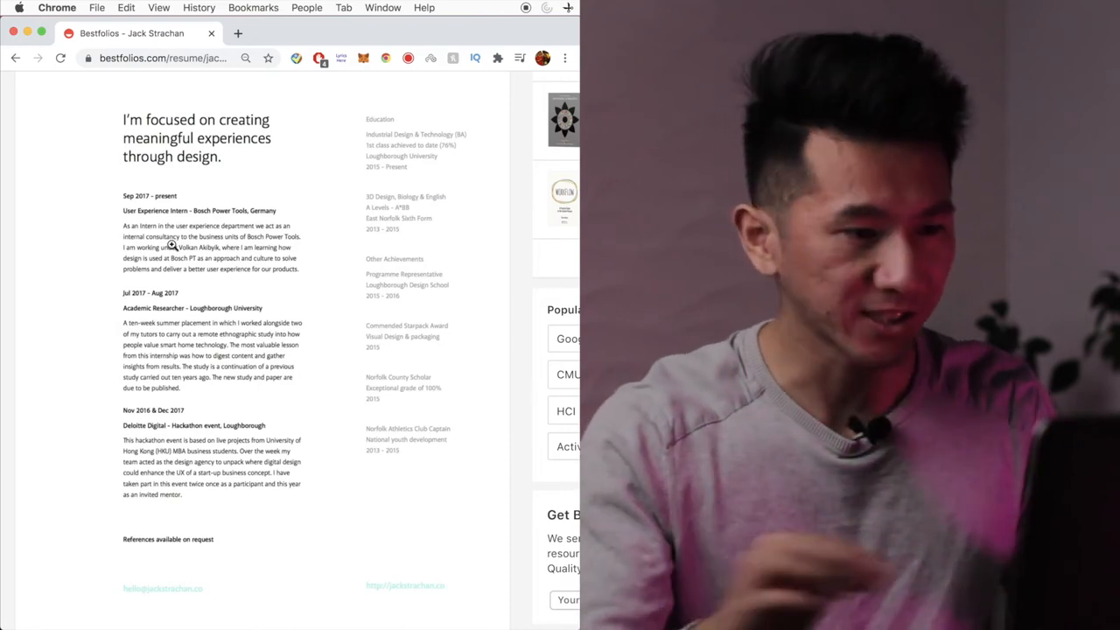
mouse_move(382, 277)
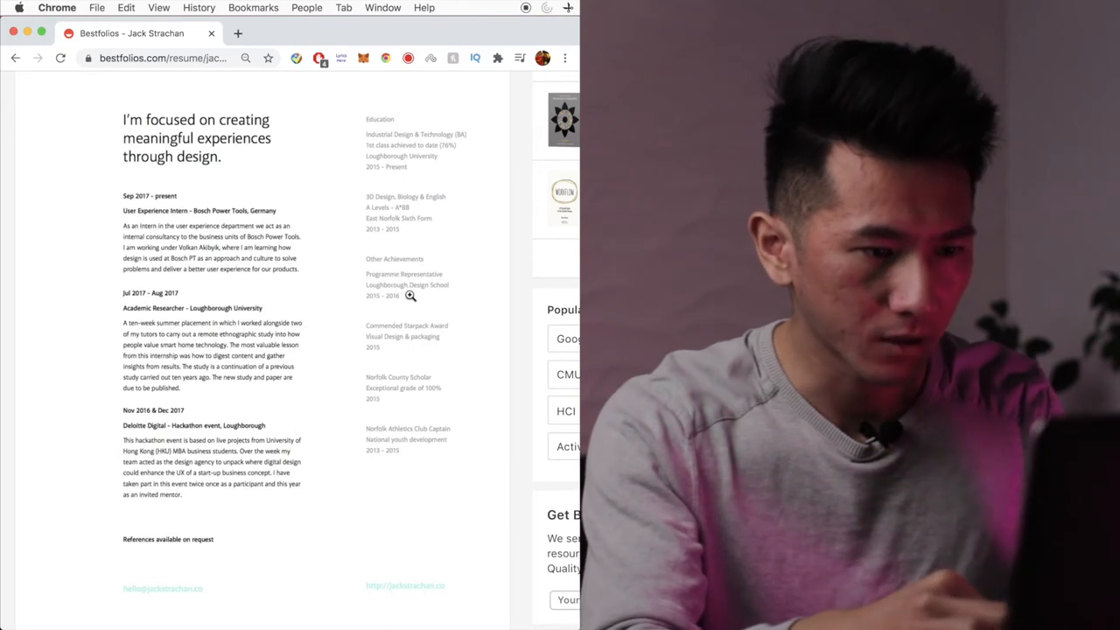
scroll(down, 3)
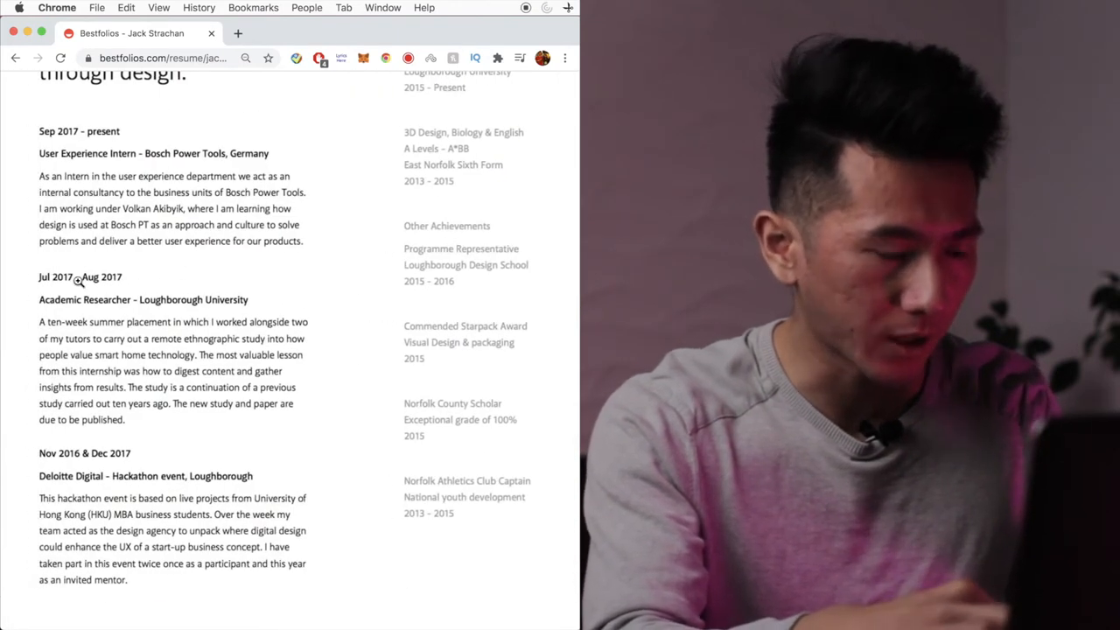
scroll(down, 3)
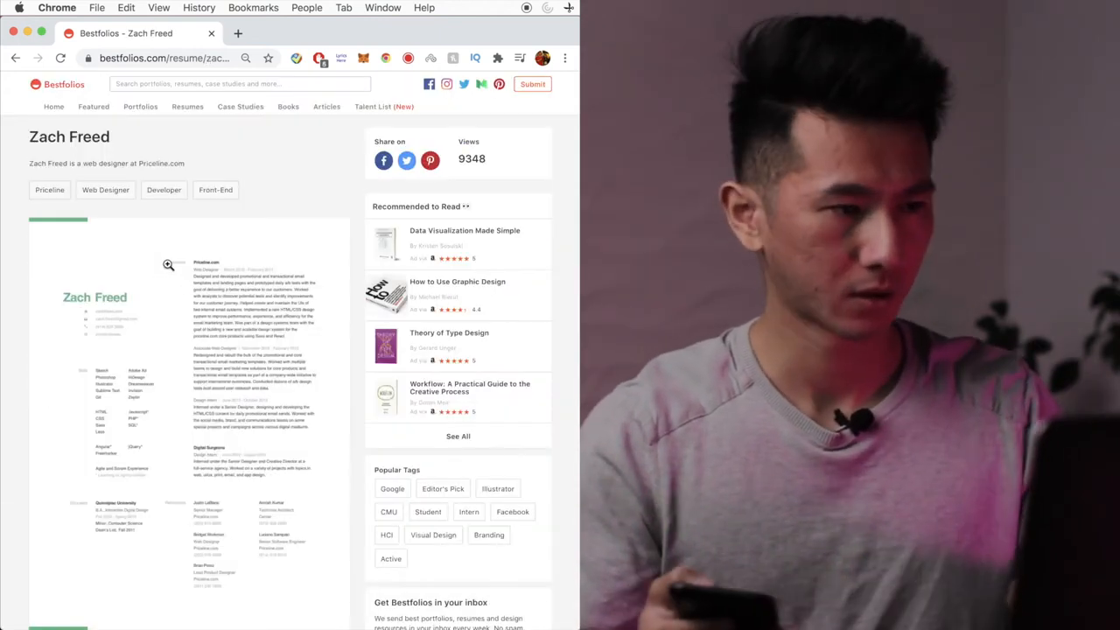
scroll(down, 3)
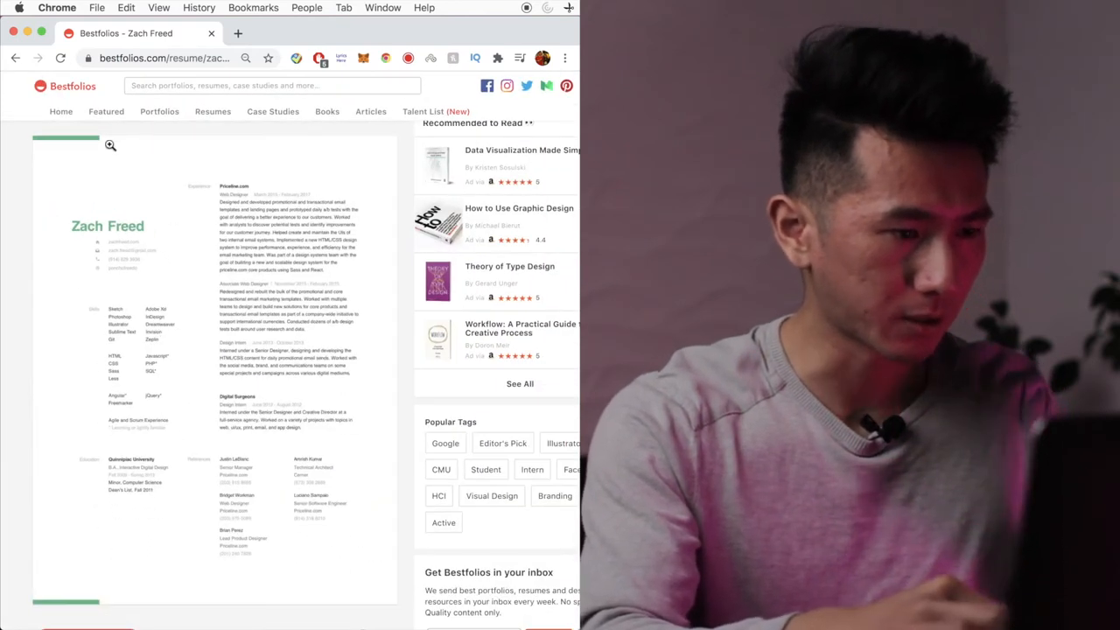
mouse_move(135, 262)
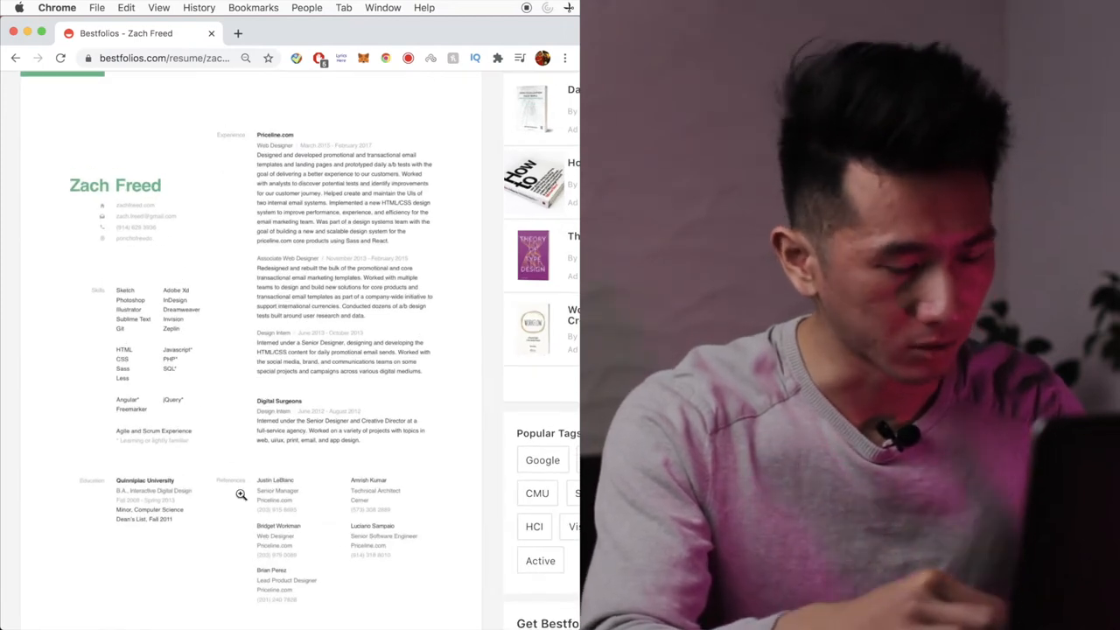
scroll(up, 3)
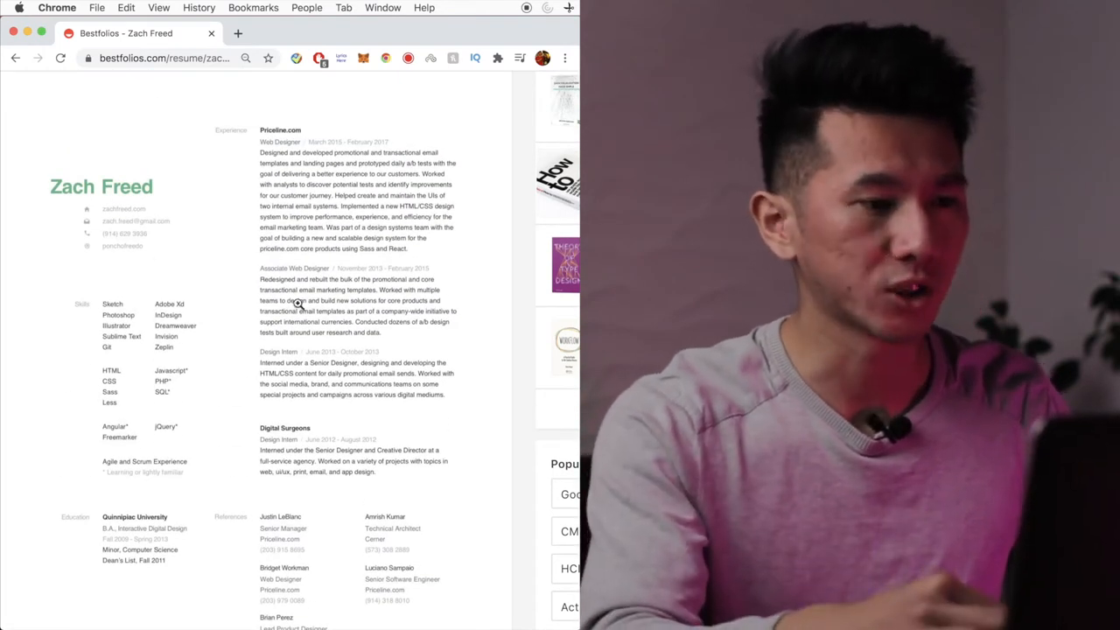
mouse_move(249, 129)
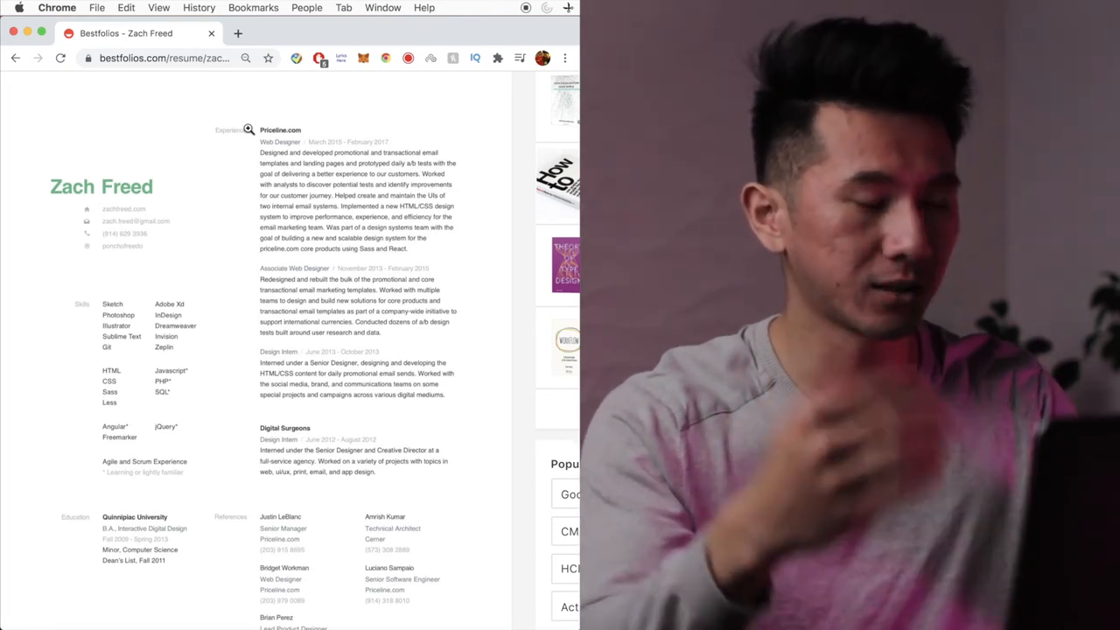
mouse_move(259, 248)
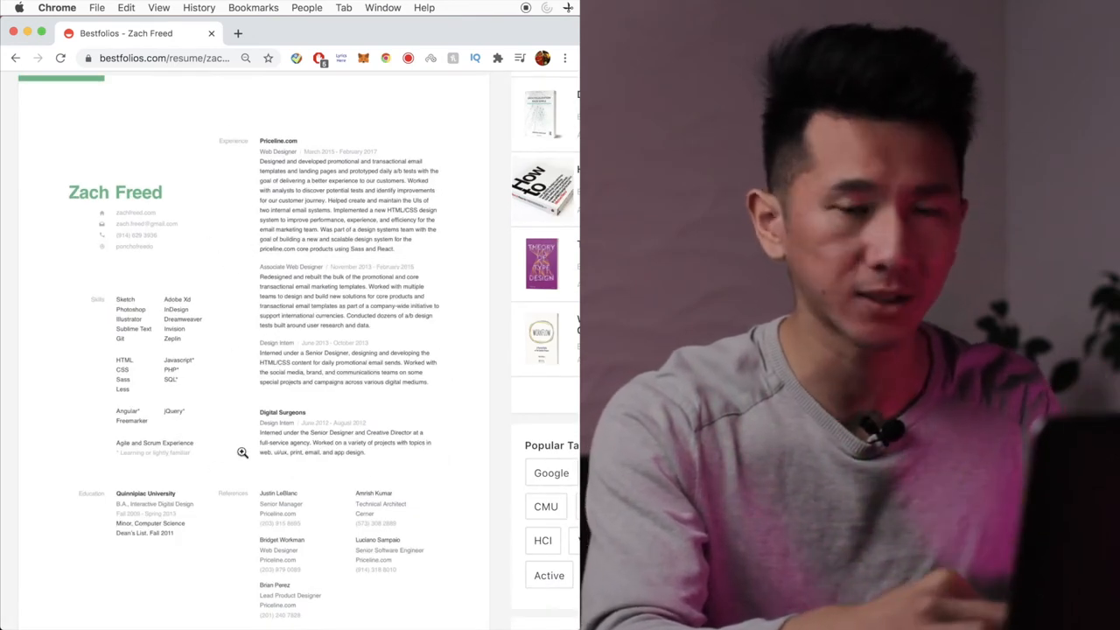
scroll(up, 3)
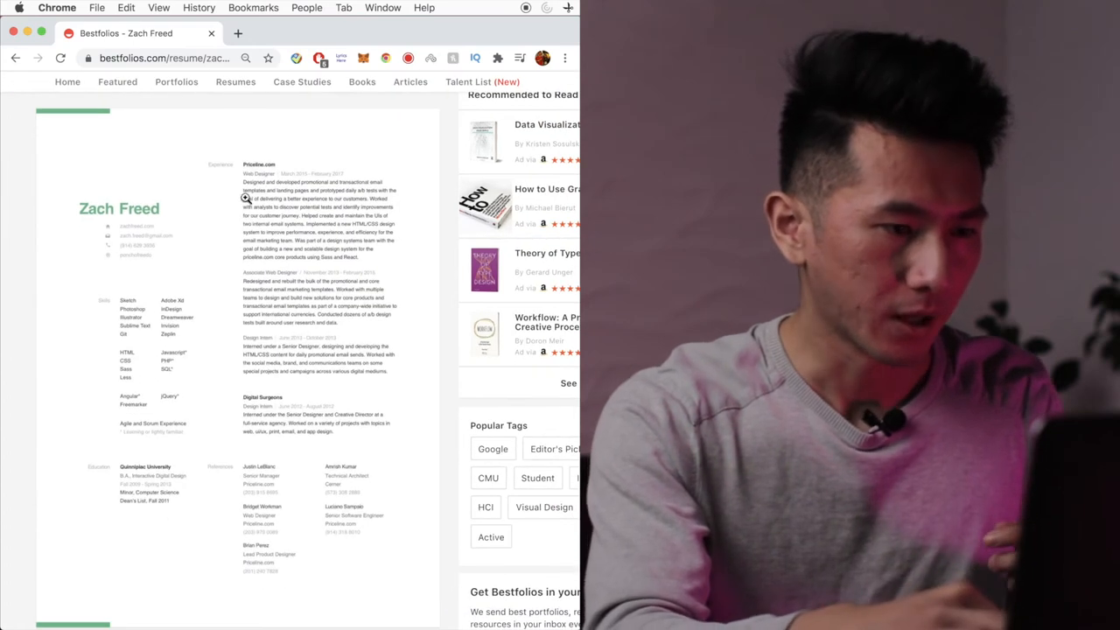
mouse_move(226, 169)
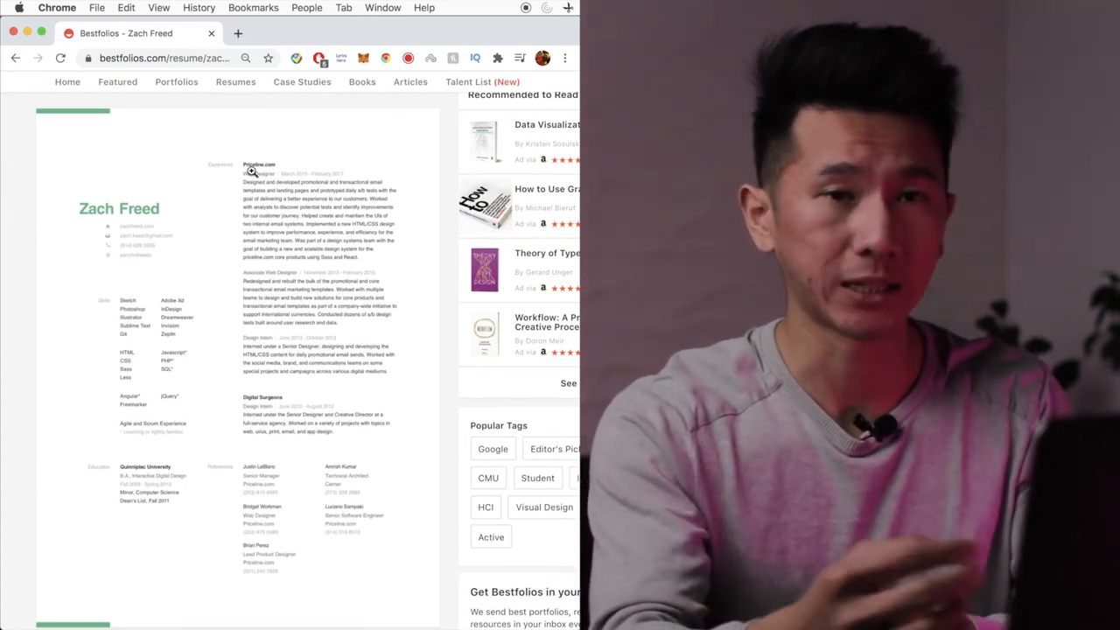
mouse_move(214, 401)
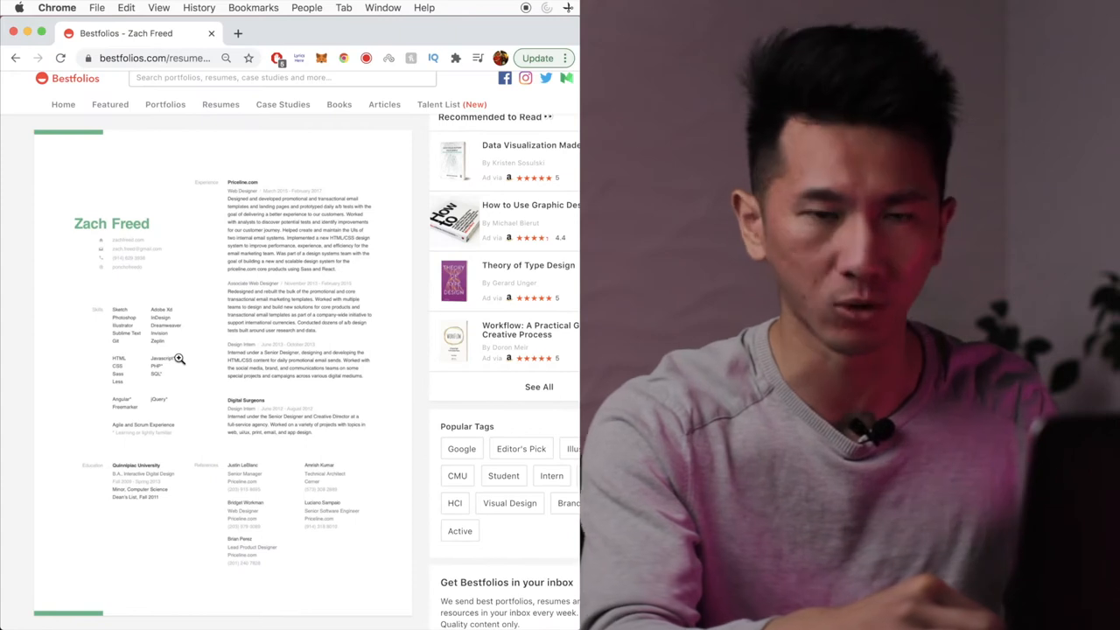
mouse_move(262, 266)
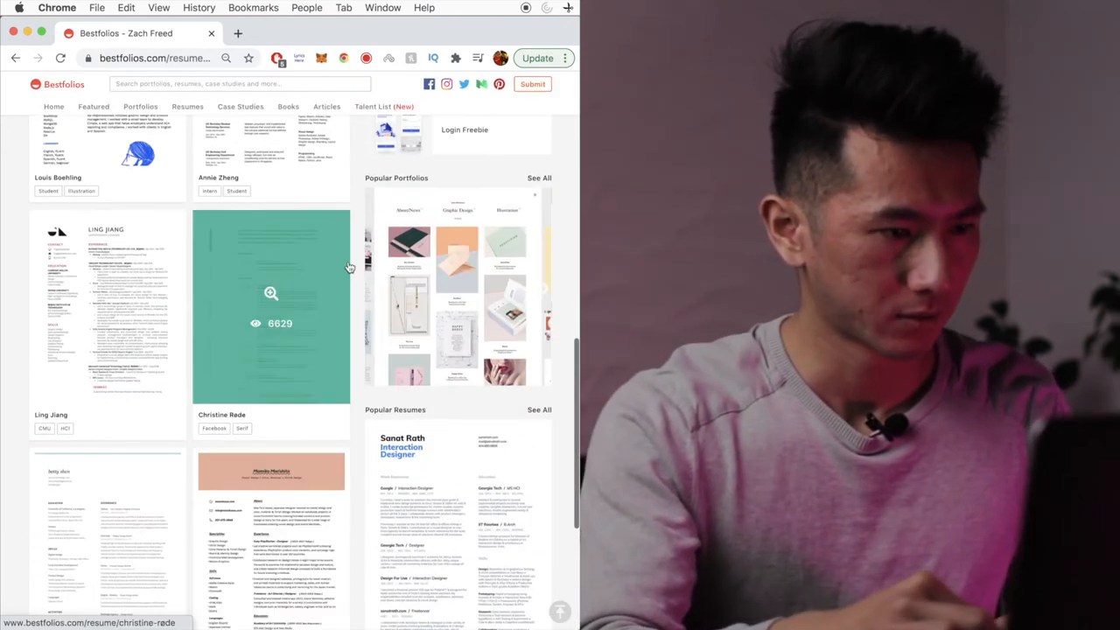
mouse_move(151, 343)
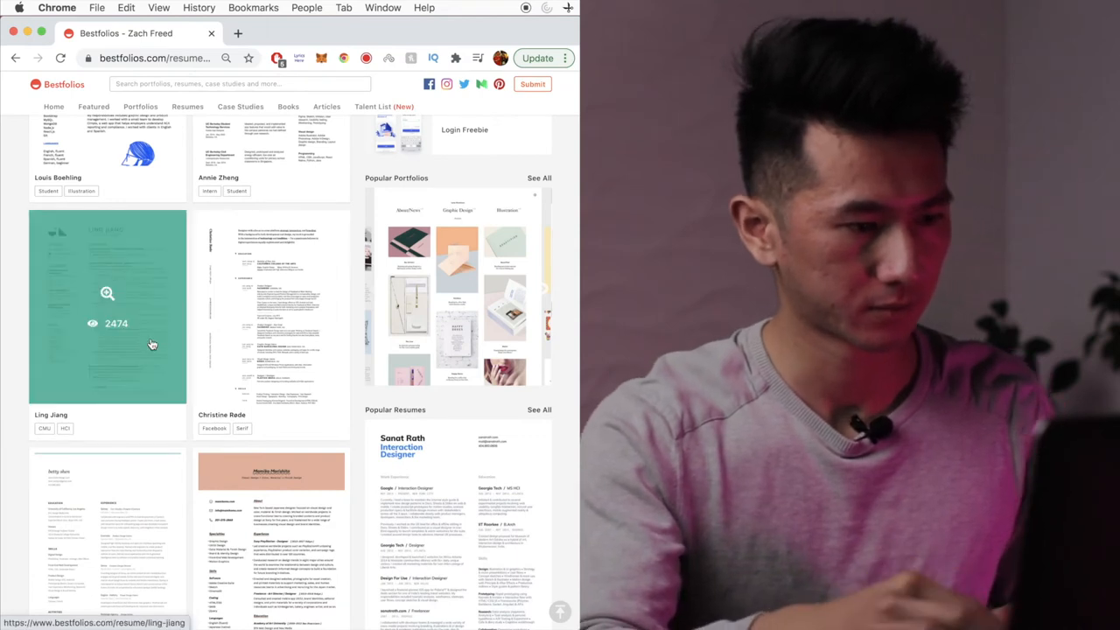
click(106, 306)
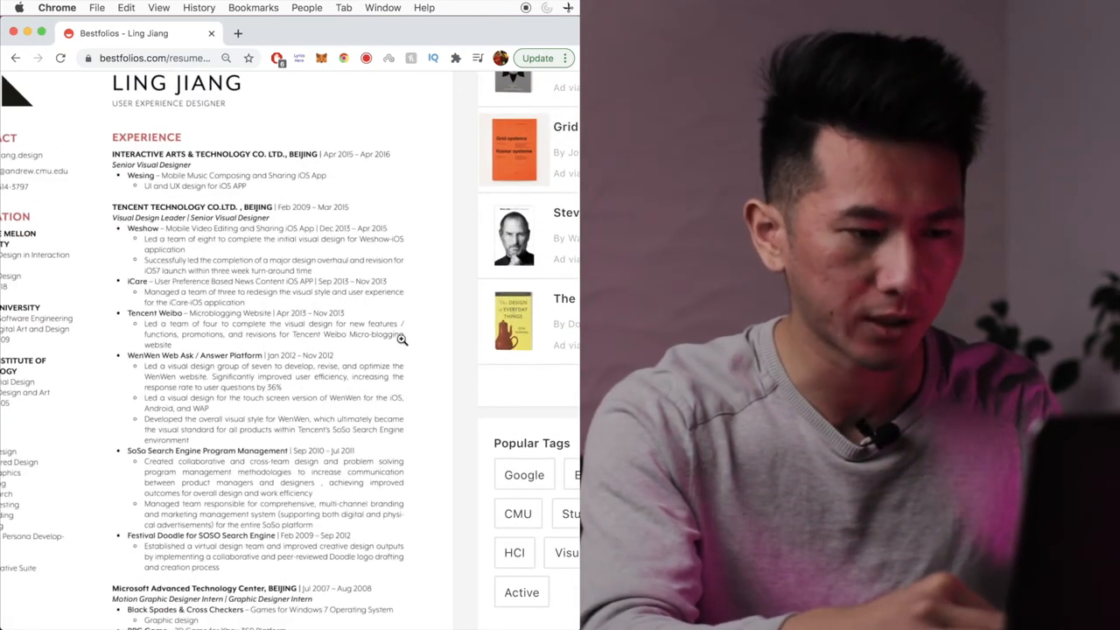
scroll(down, 3)
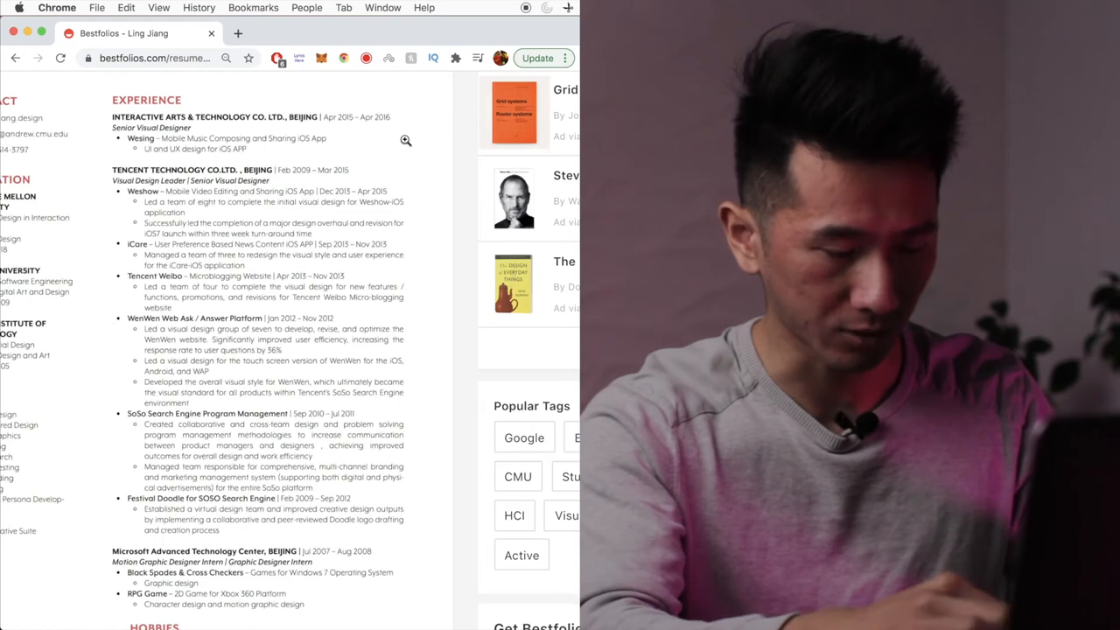
scroll(up, 3)
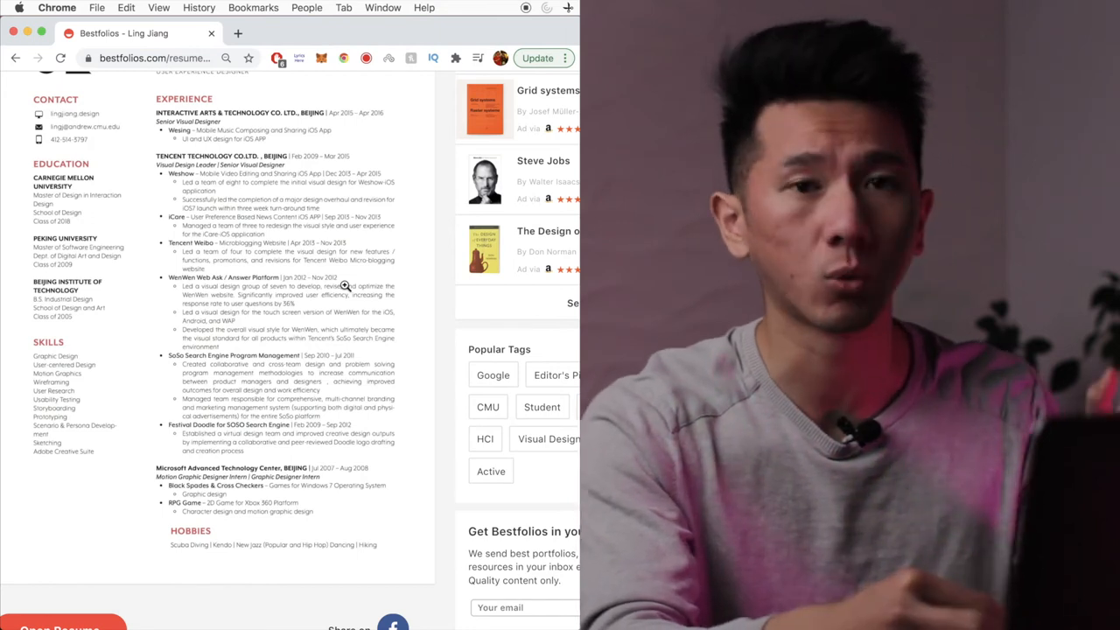
scroll(up, 3)
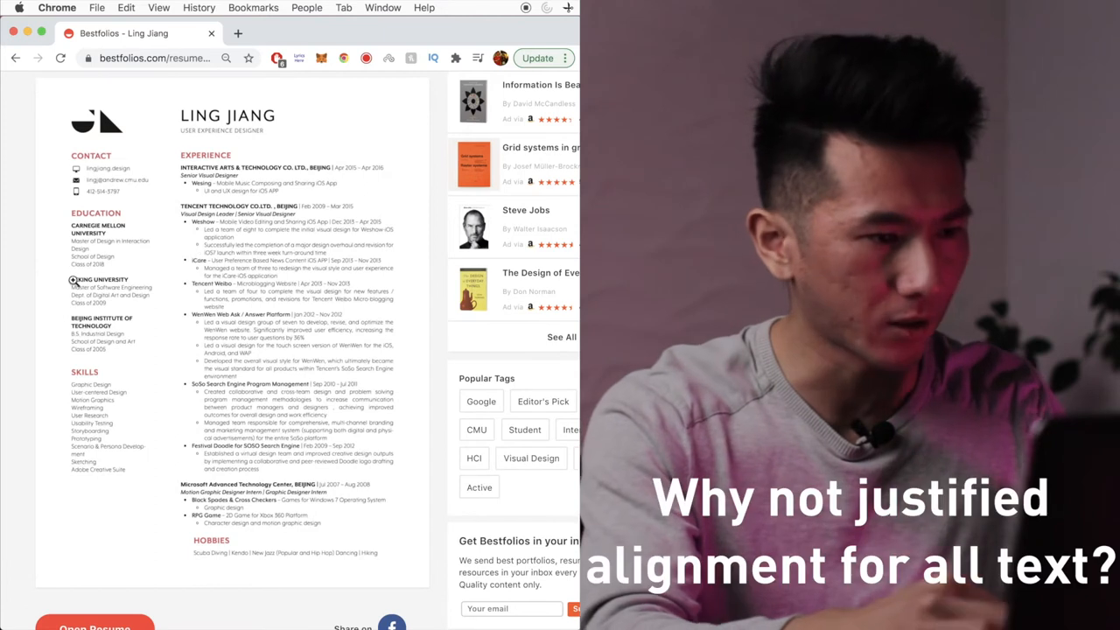
scroll(down, 3)
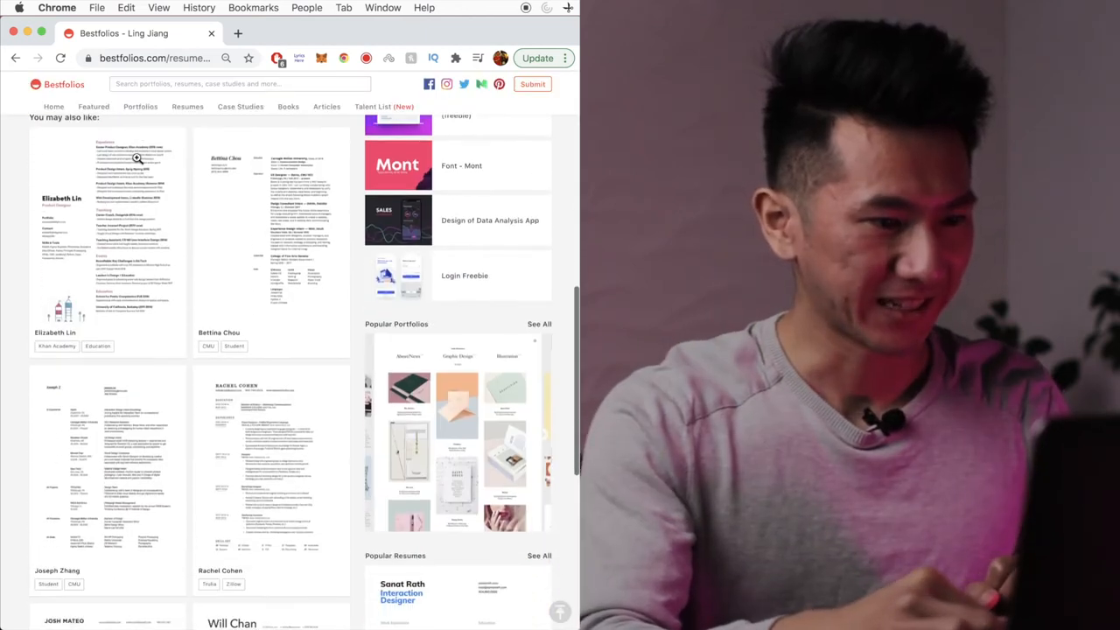
scroll(down, 3)
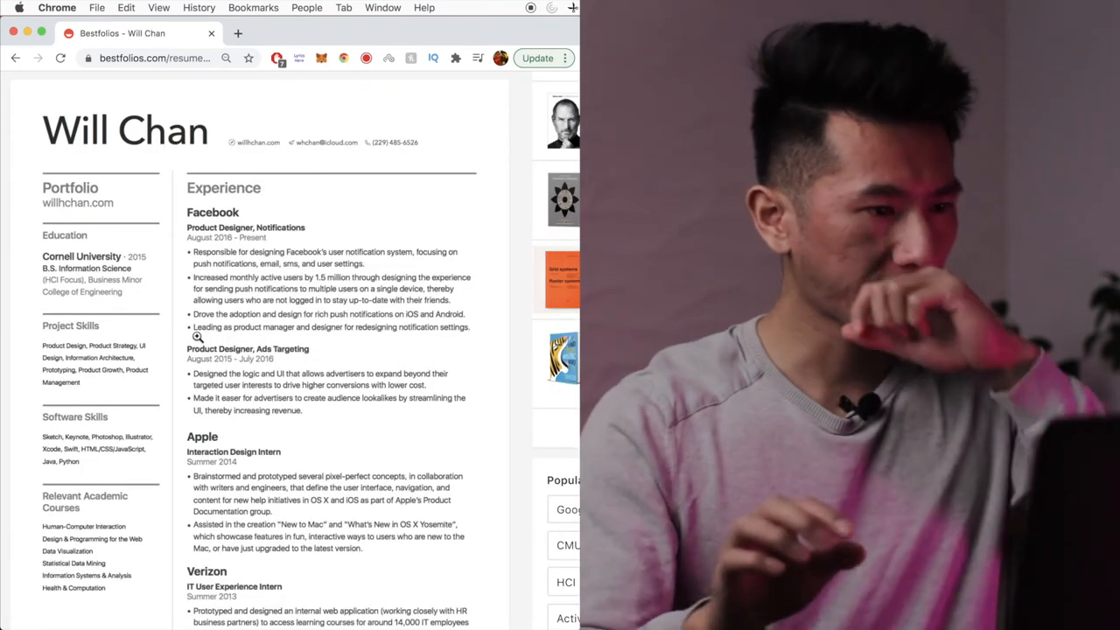
scroll(down, 3)
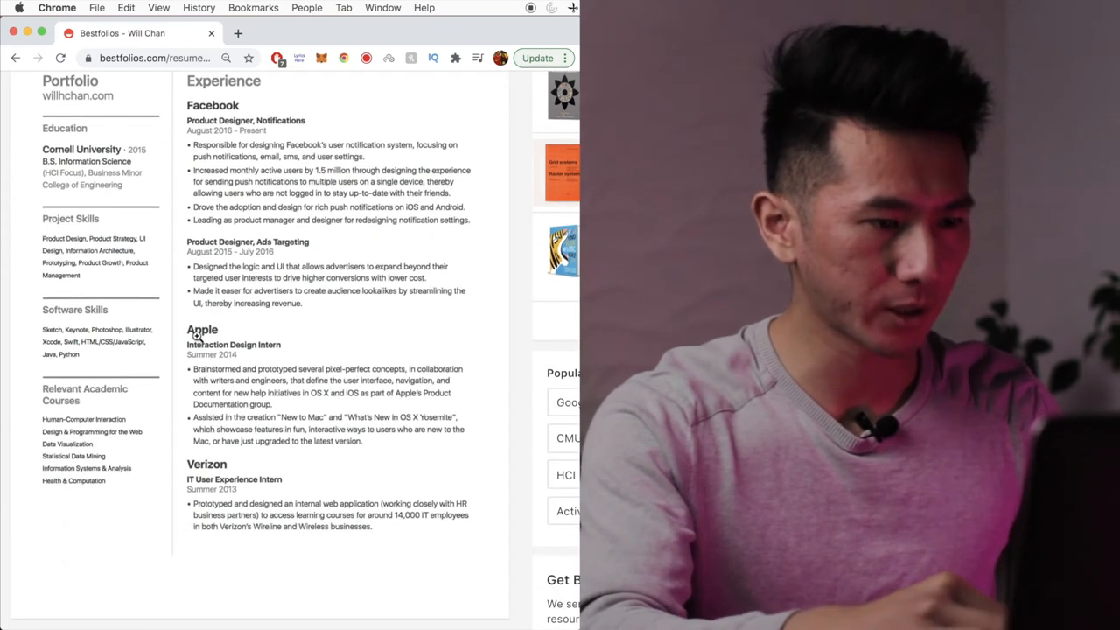
scroll(up, 3)
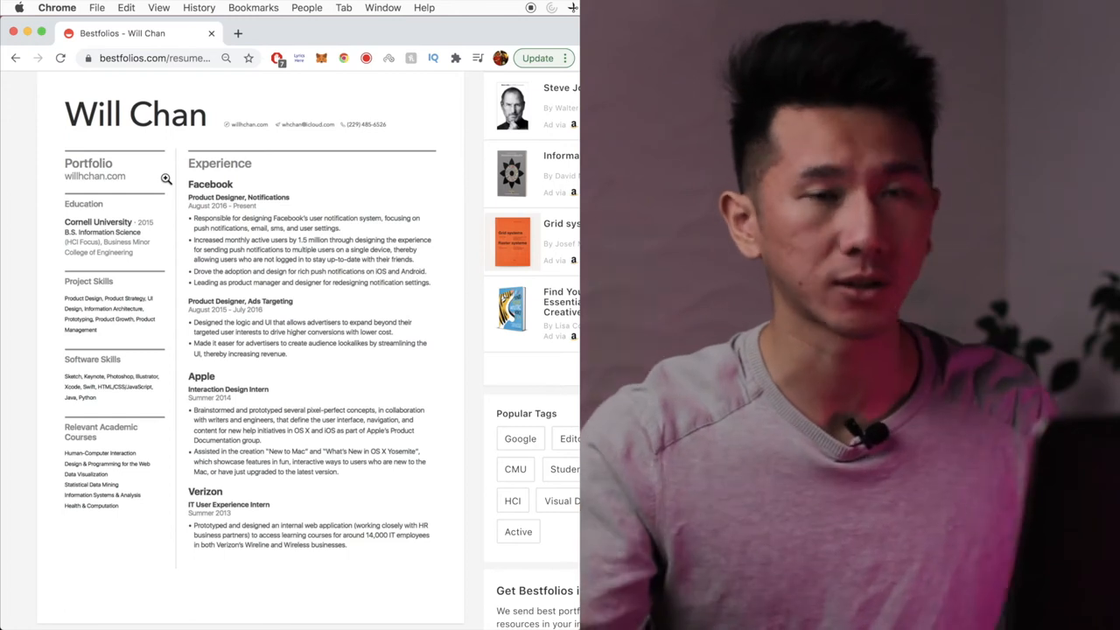
scroll(up, 3)
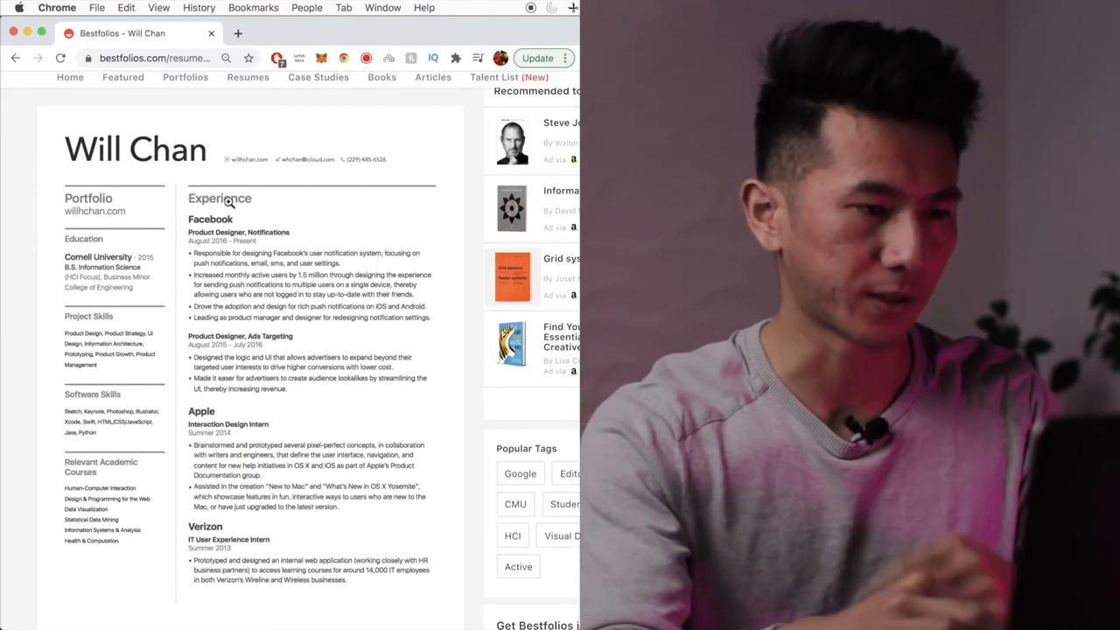
mouse_move(126, 203)
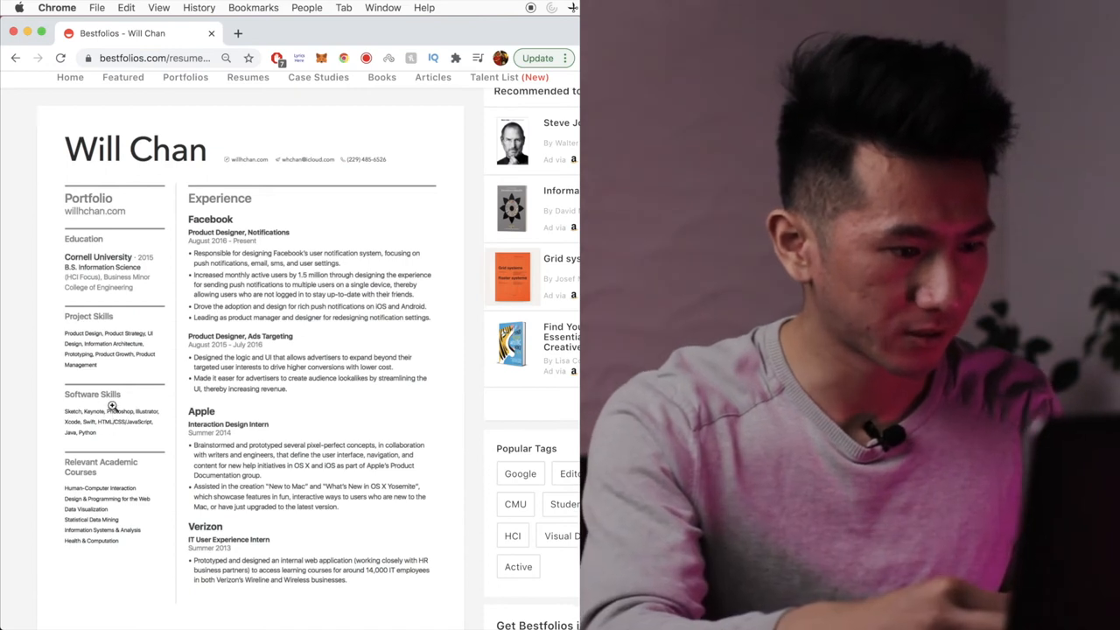
mouse_move(165, 268)
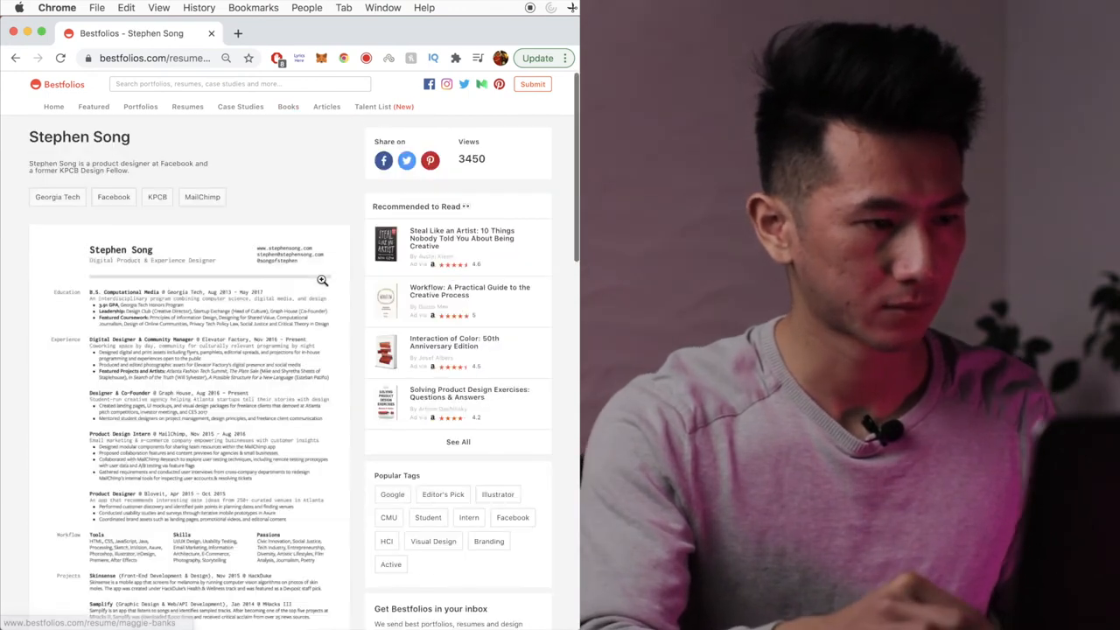
scroll(down, 3)
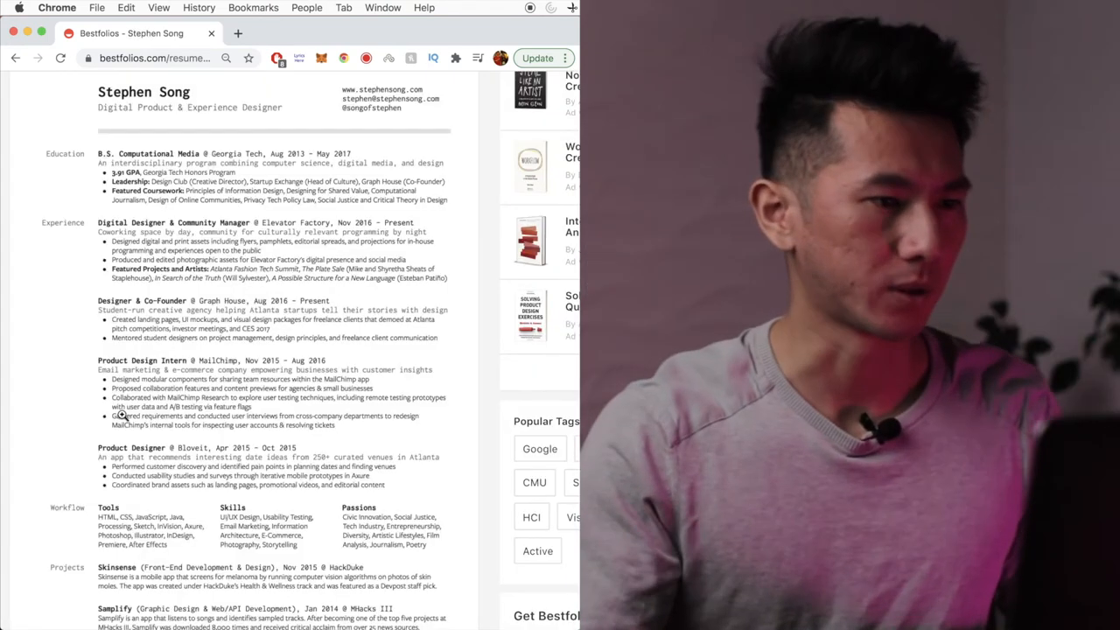
scroll(down, 3)
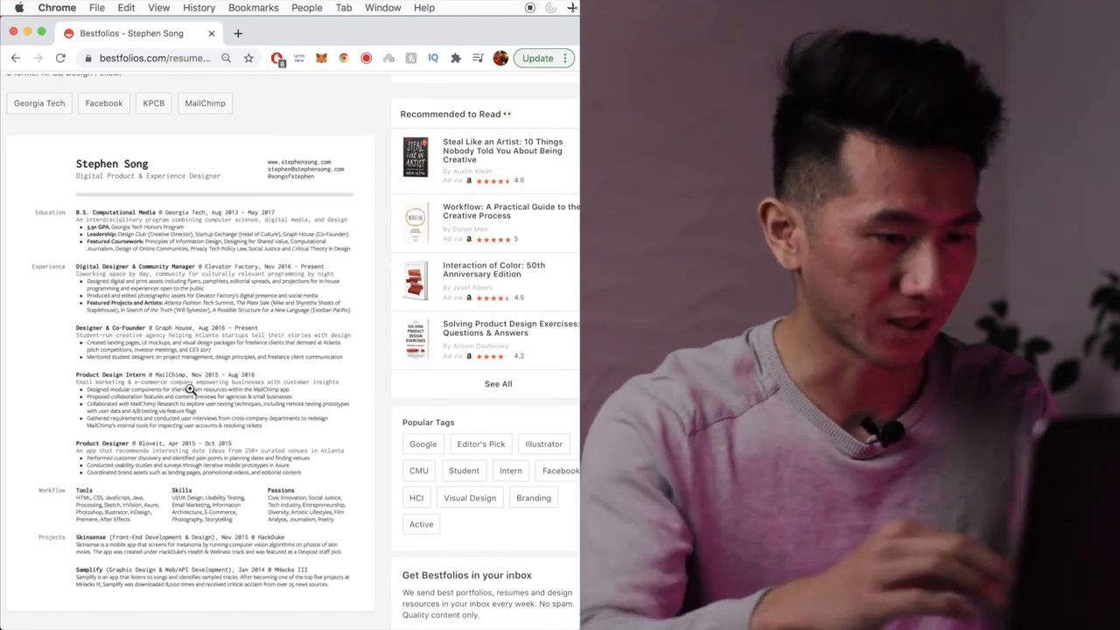
scroll(down, 3)
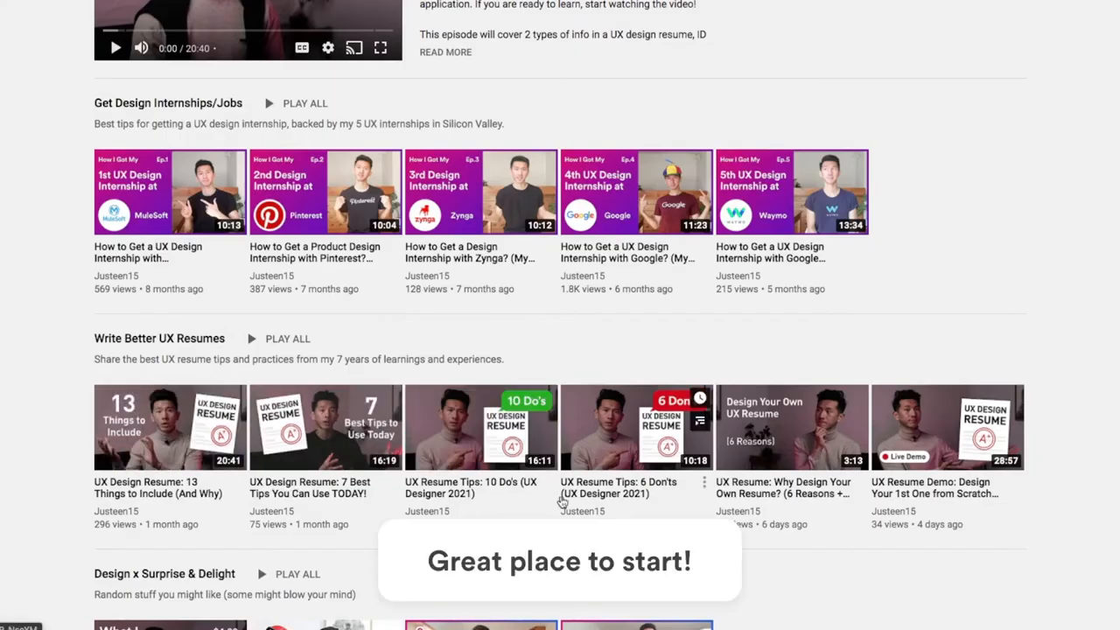
Play the Google UX internship video and subscribe to the channel
click(637, 191)
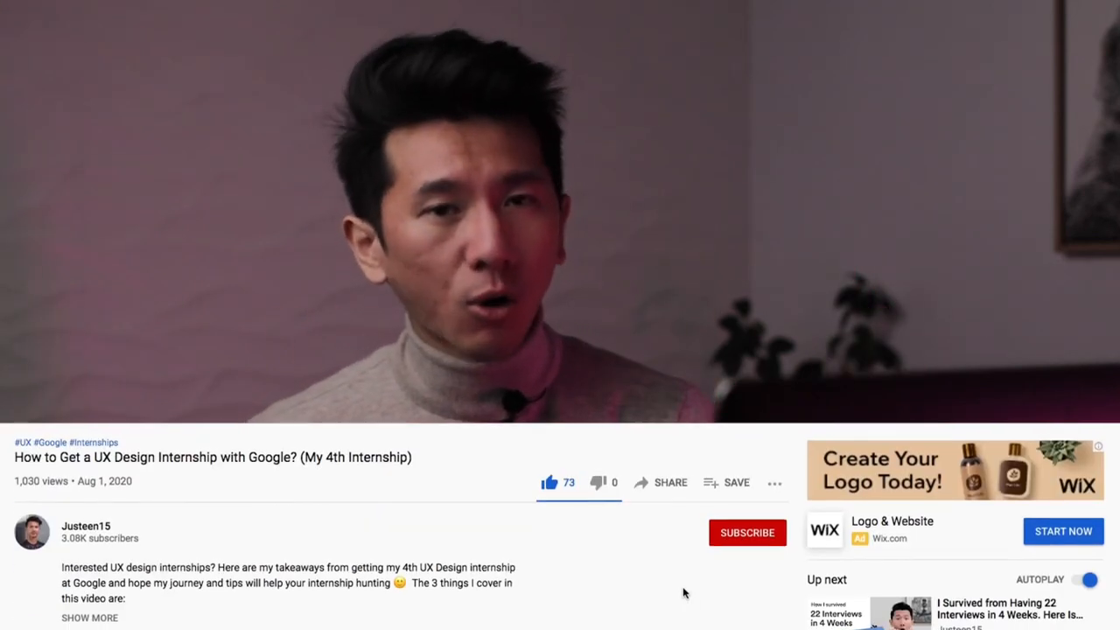
click(748, 532)
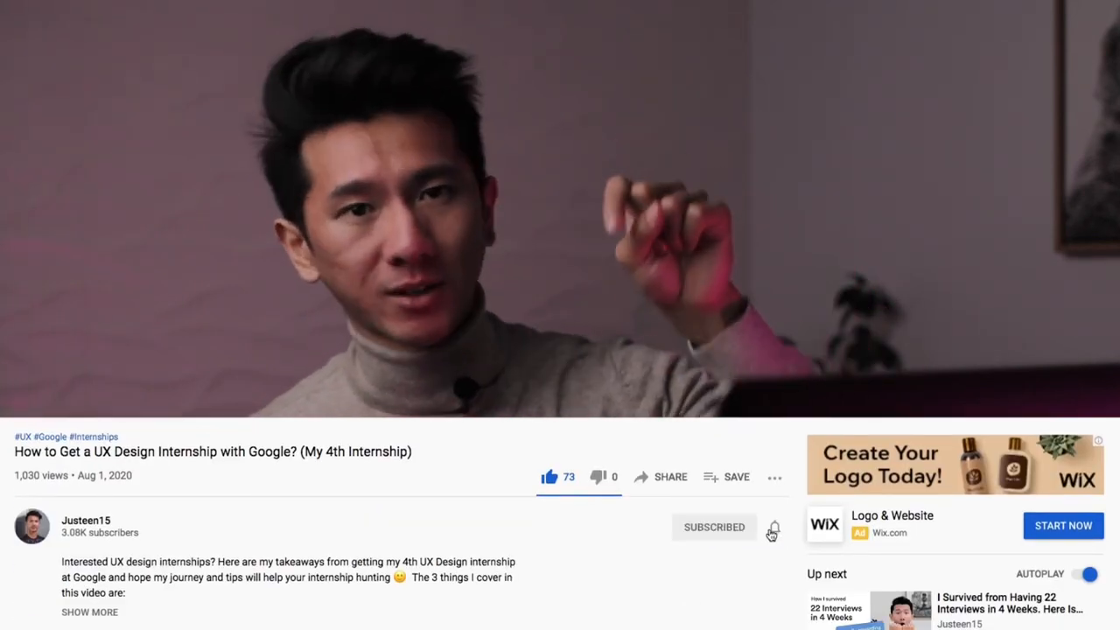